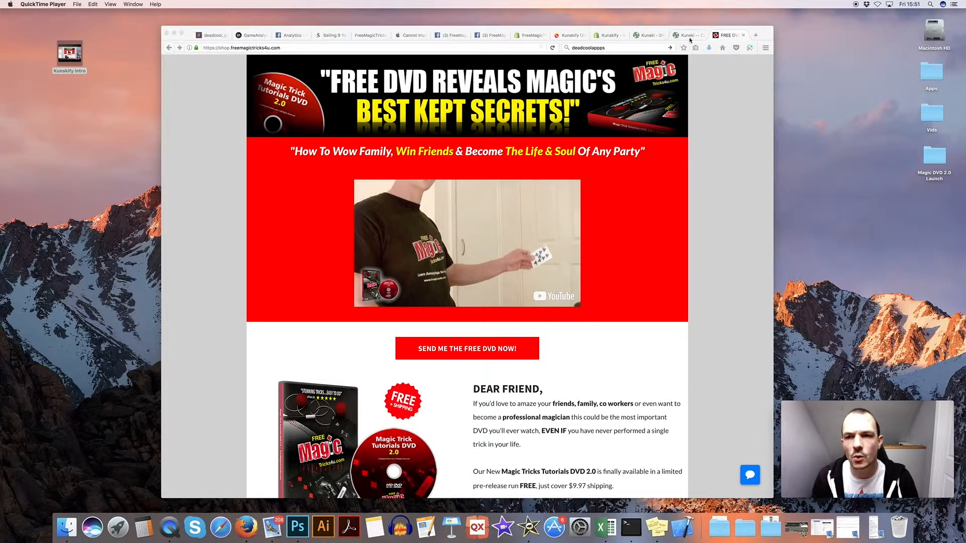
Step: Switch to the Kunaki home page showing the CD and DVD pricing table
left_click(685, 35)
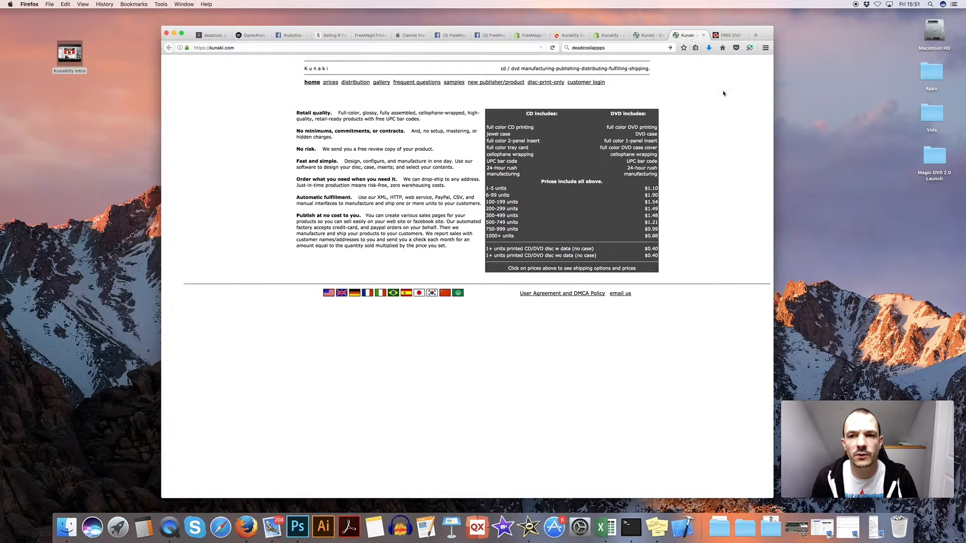
mouse_move(724, 104)
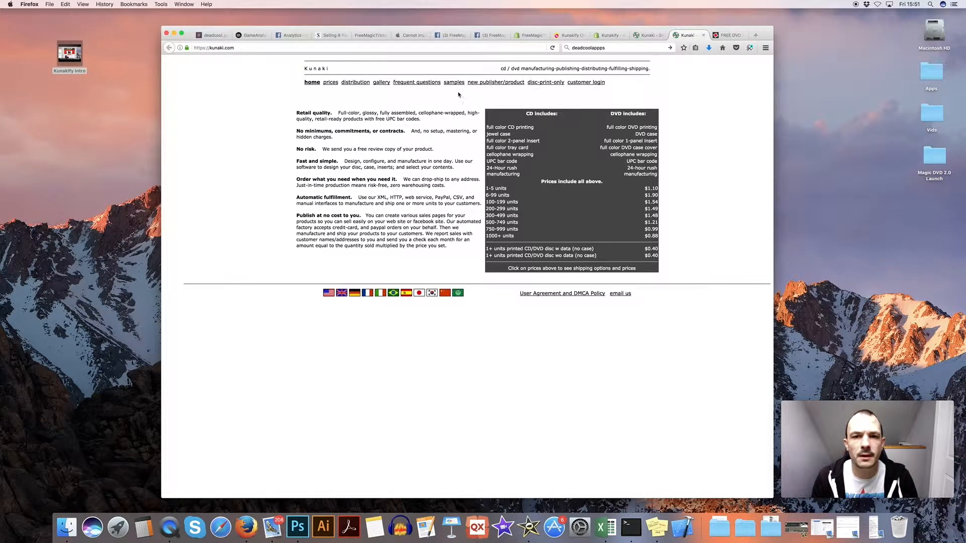
mouse_move(495, 81)
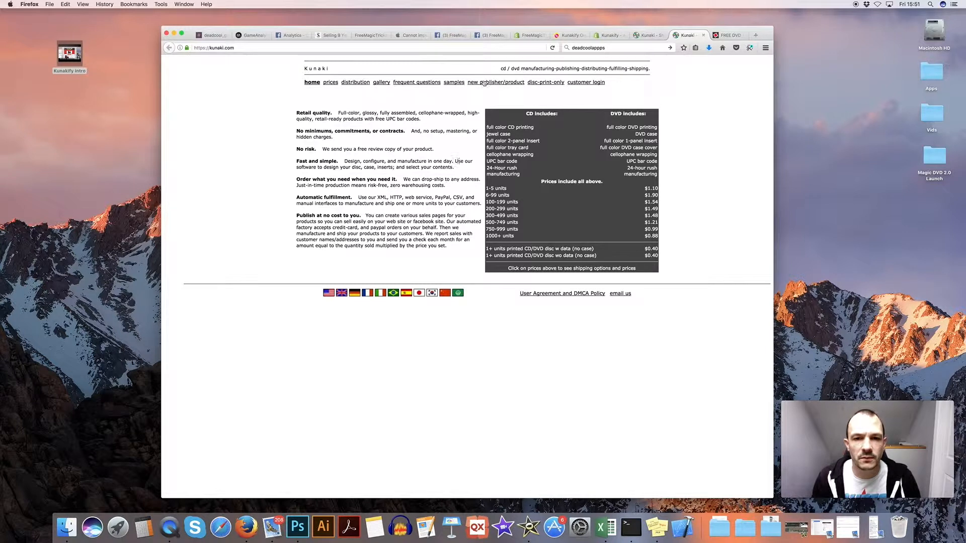
Step: Go to the new publisher/product page and look through its product types down to Video-DVD
left_click(495, 81)
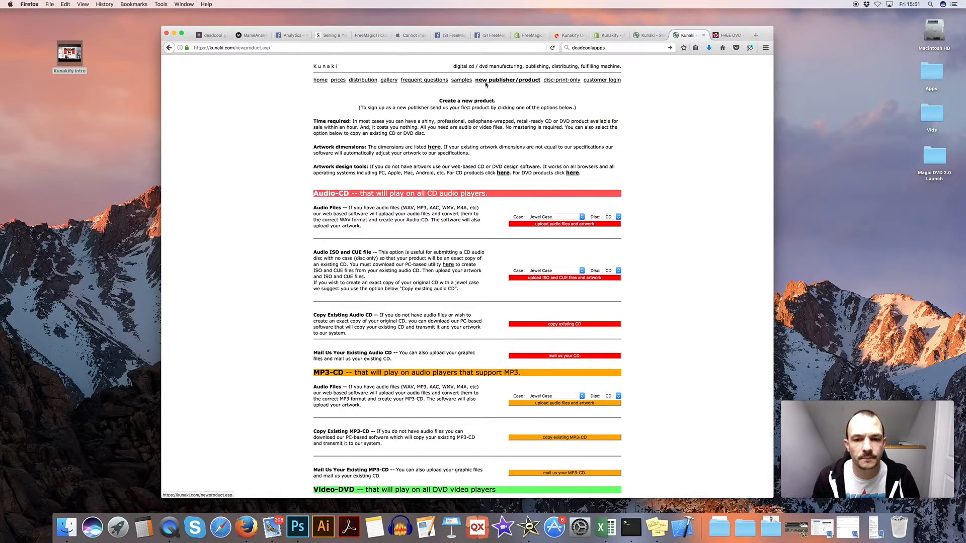
scroll("down", 3)
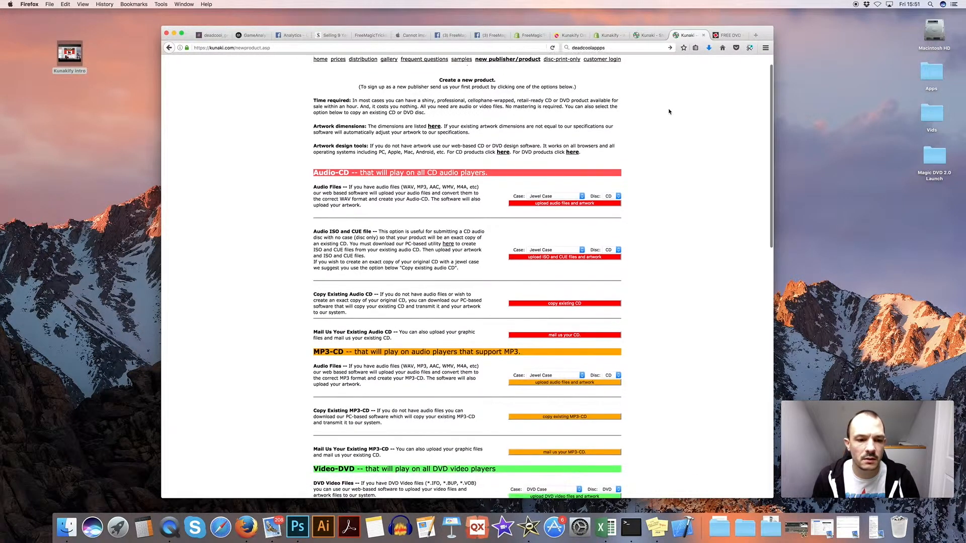
scroll("down", 3)
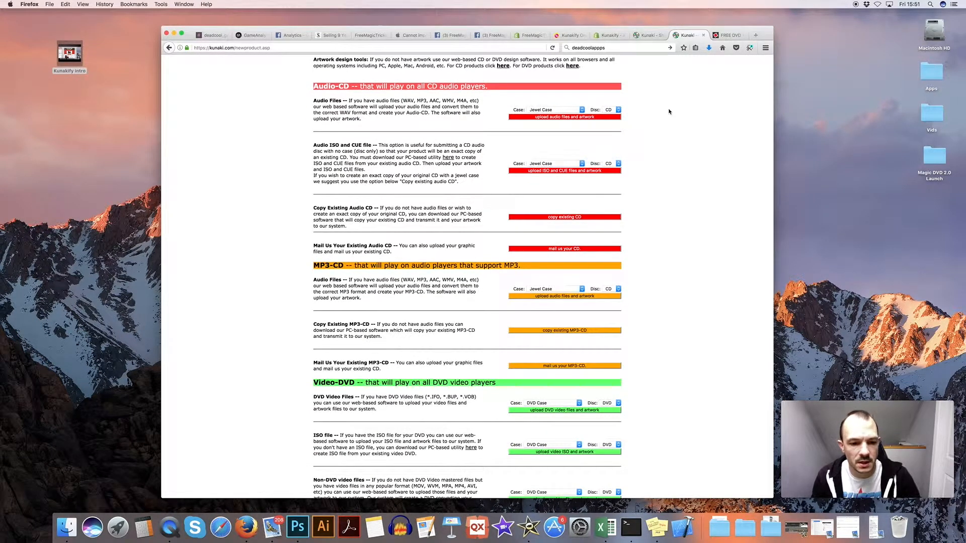
scroll("down", 3)
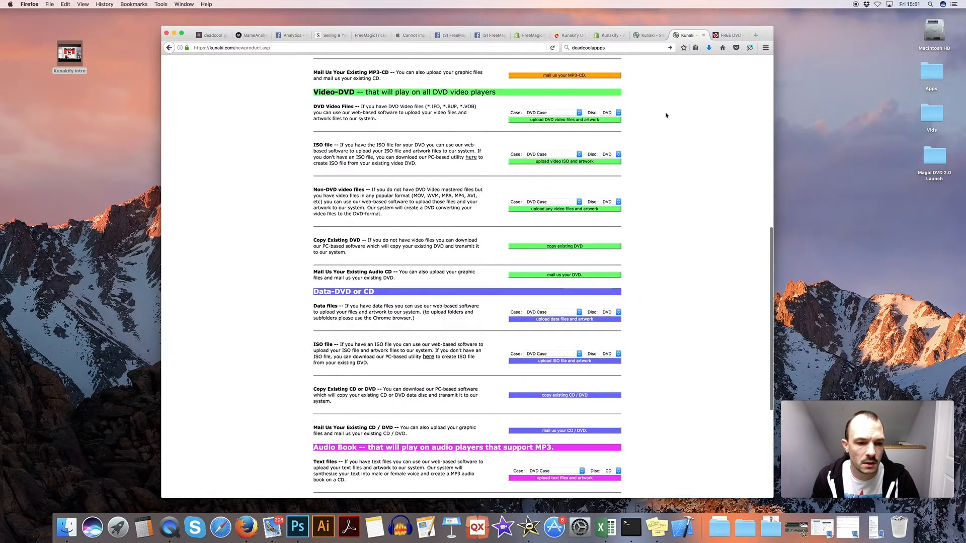
scroll("down", 3)
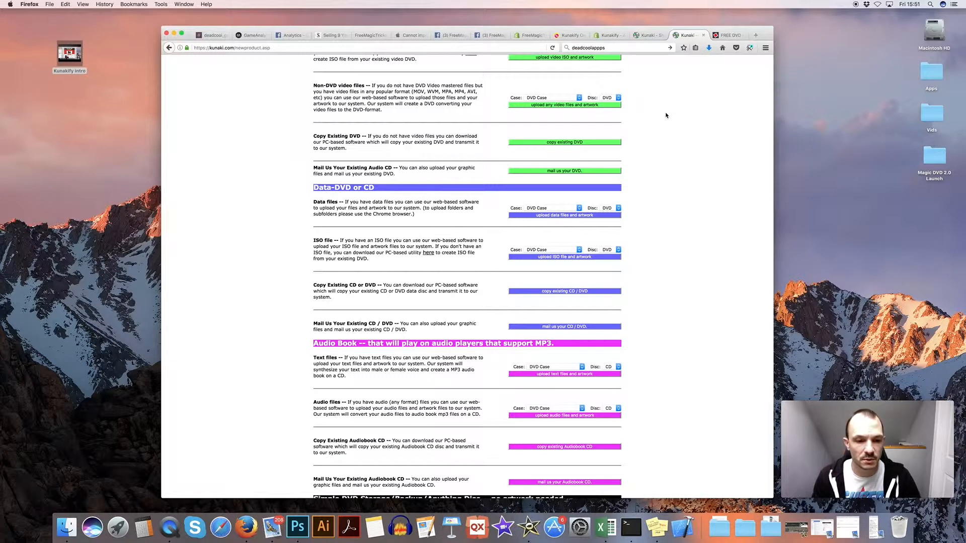
scroll("down", 3)
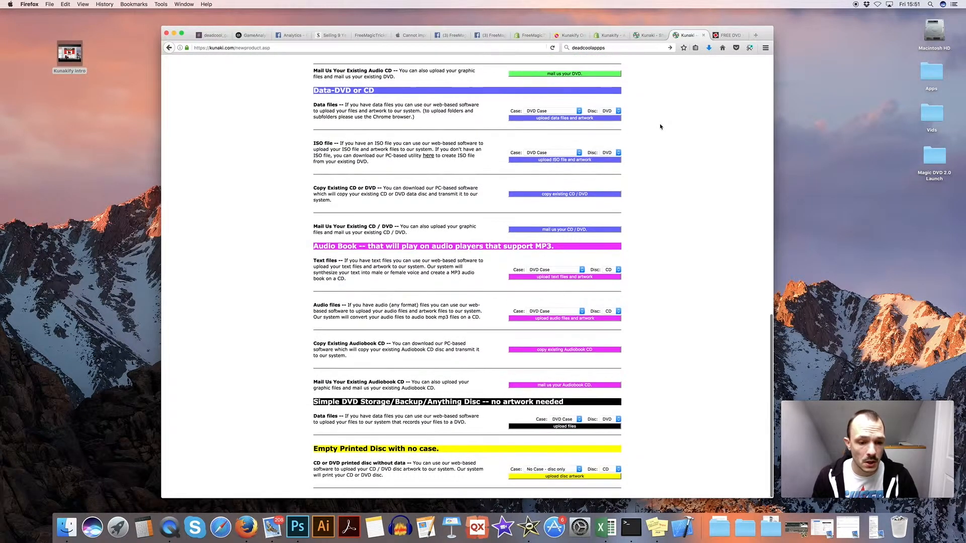
scroll("up", 3)
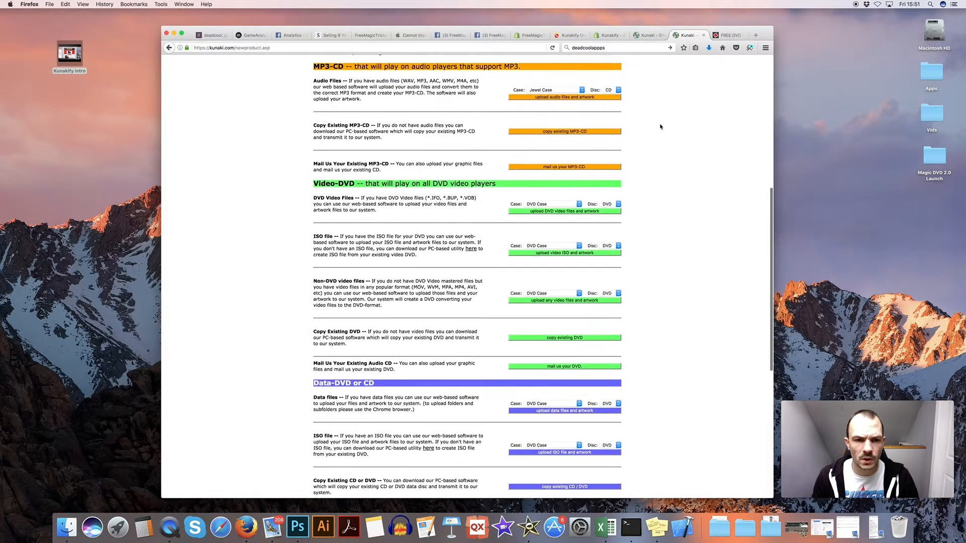
scroll("up", 3)
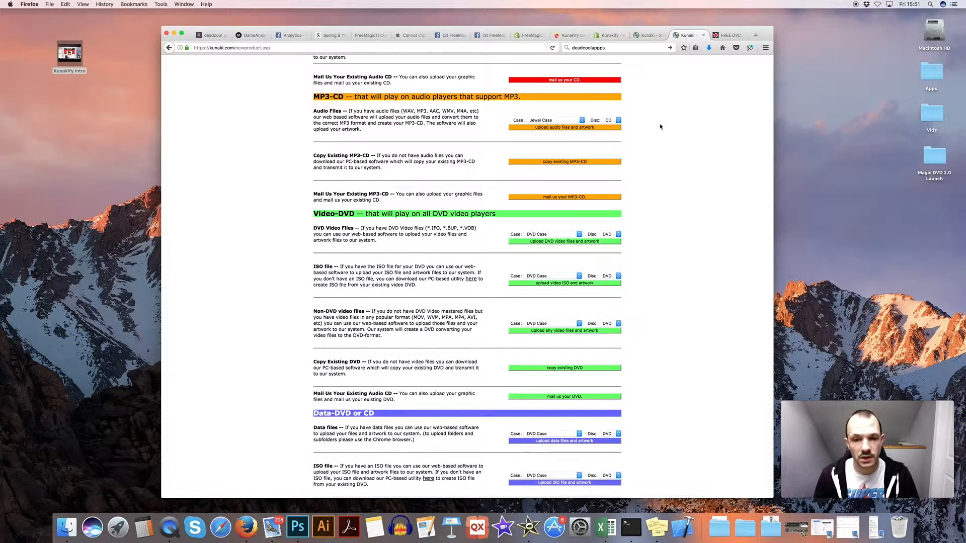
Step: Choose DVD Case as the case option for the video DVD
left_click(553, 235)
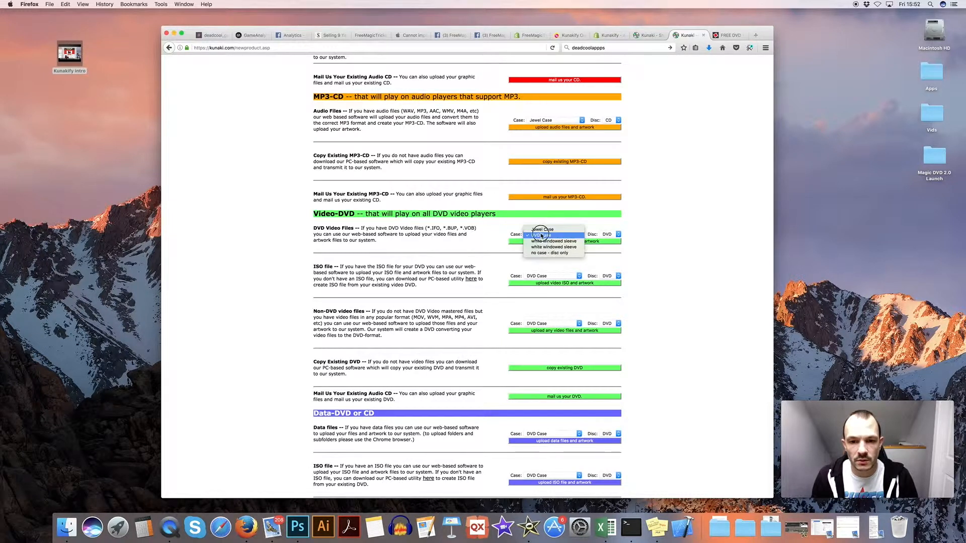
left_click(550, 235)
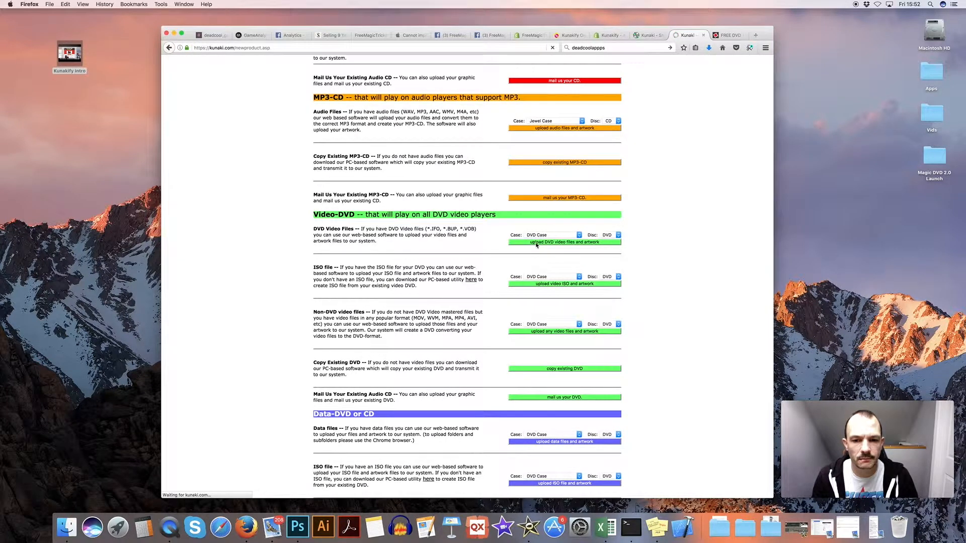
Step: Start the video DVD submission and review Steps 1–3: artwork upload, video files and product information
left_click(563, 242)
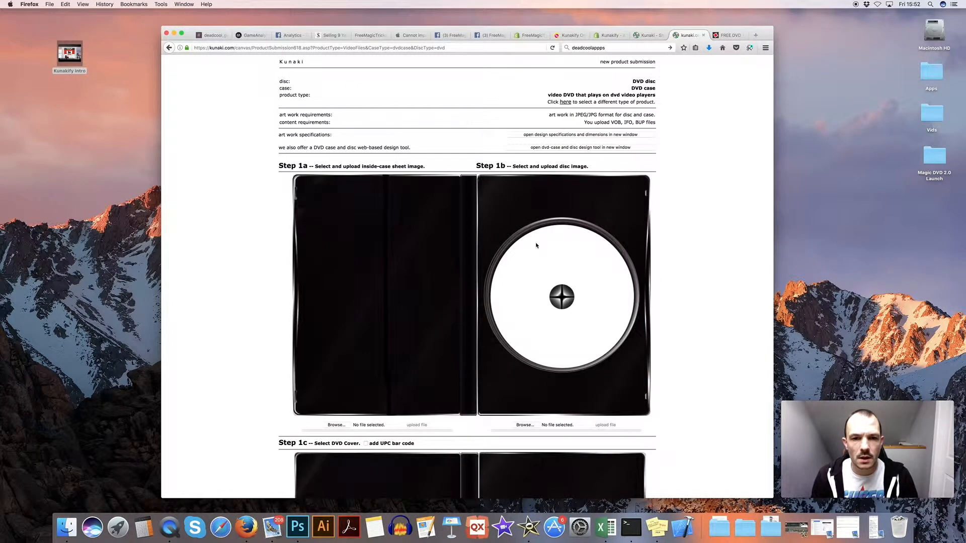
scroll("down", 3)
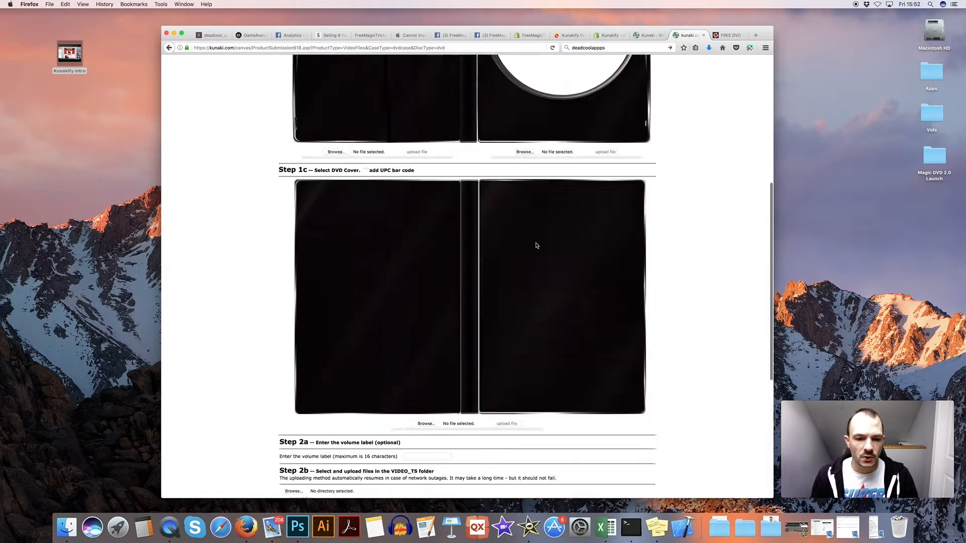
scroll("up", 3)
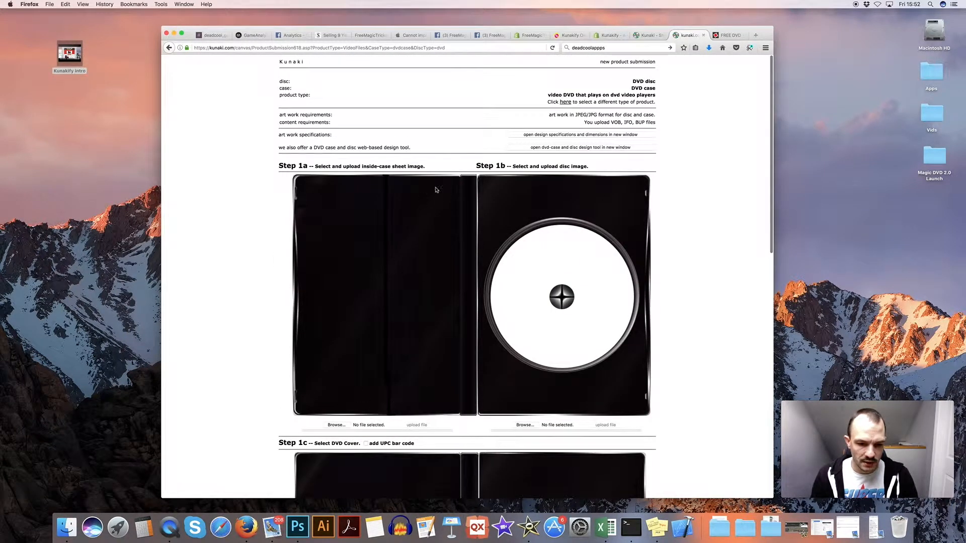
scroll("down", 3)
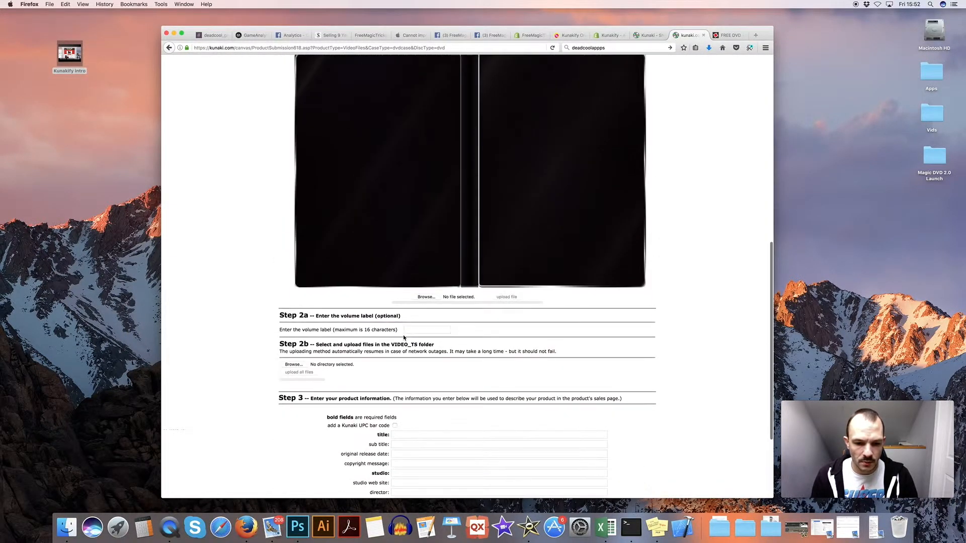
scroll("down", 3)
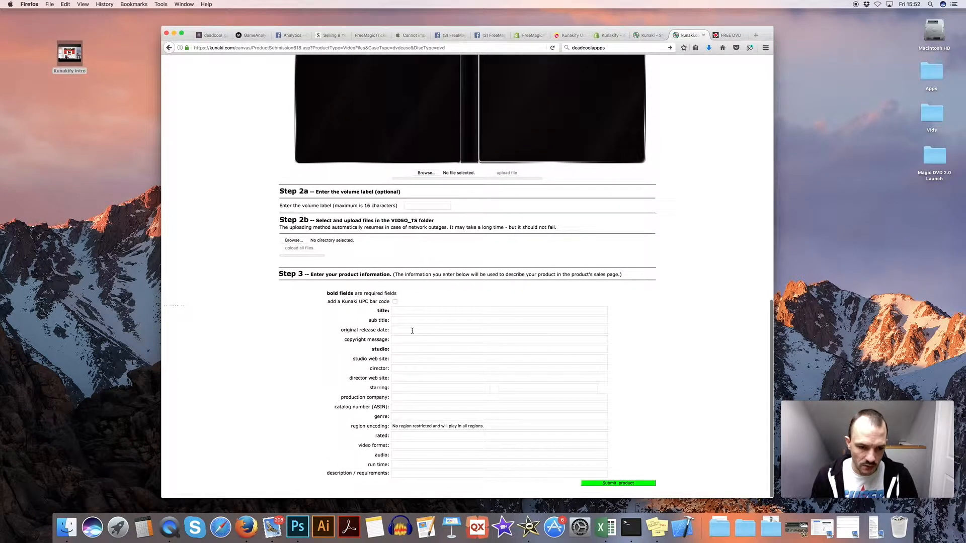
mouse_move(611, 415)
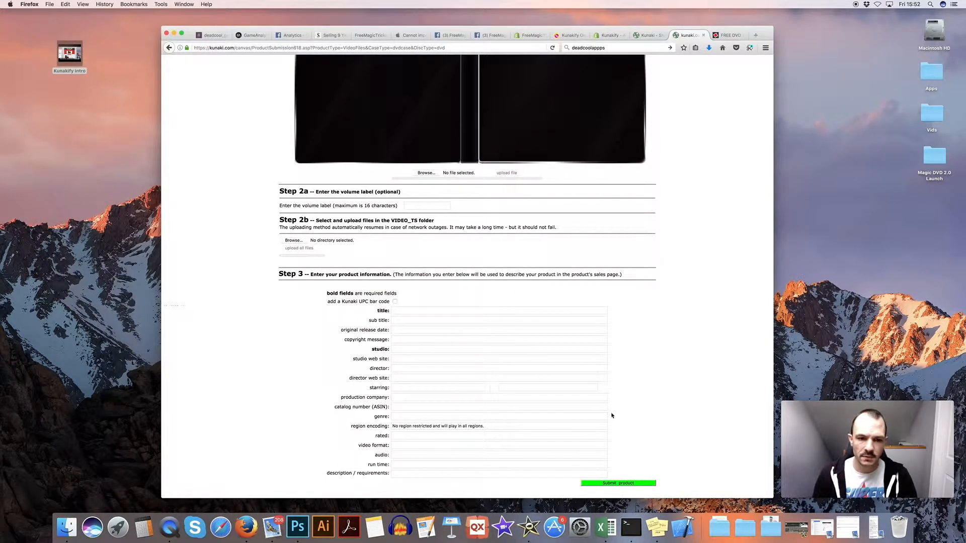
scroll("up", 3)
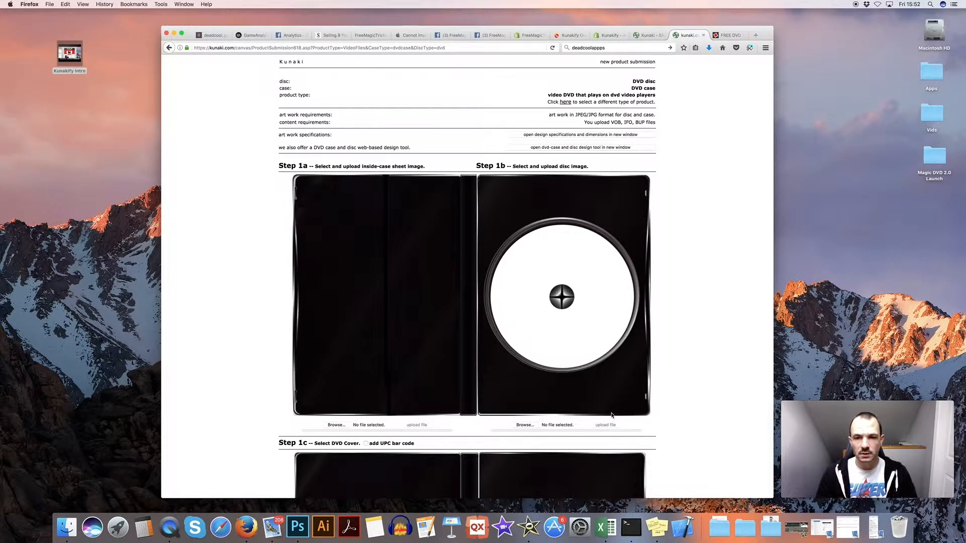
Step: On Ship to multiple recipients, set quantity per address for Magic Trick Tutorials DVD 2.0 to 1
left_click(647, 35)
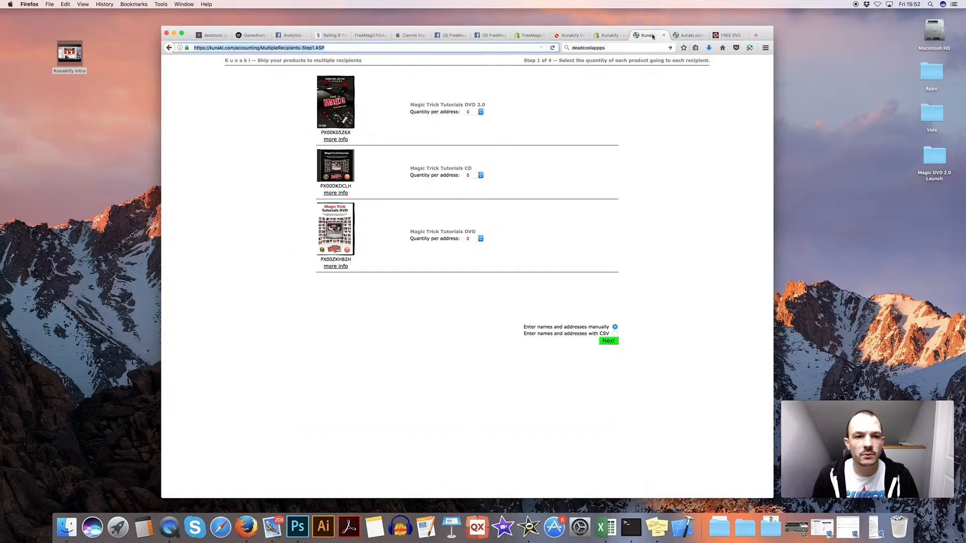
mouse_move(268, 154)
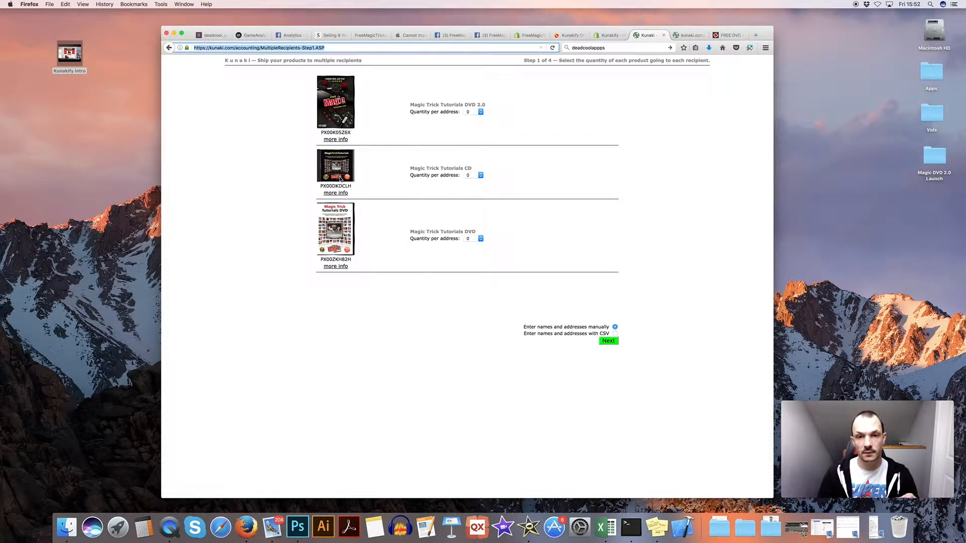
mouse_move(299, 128)
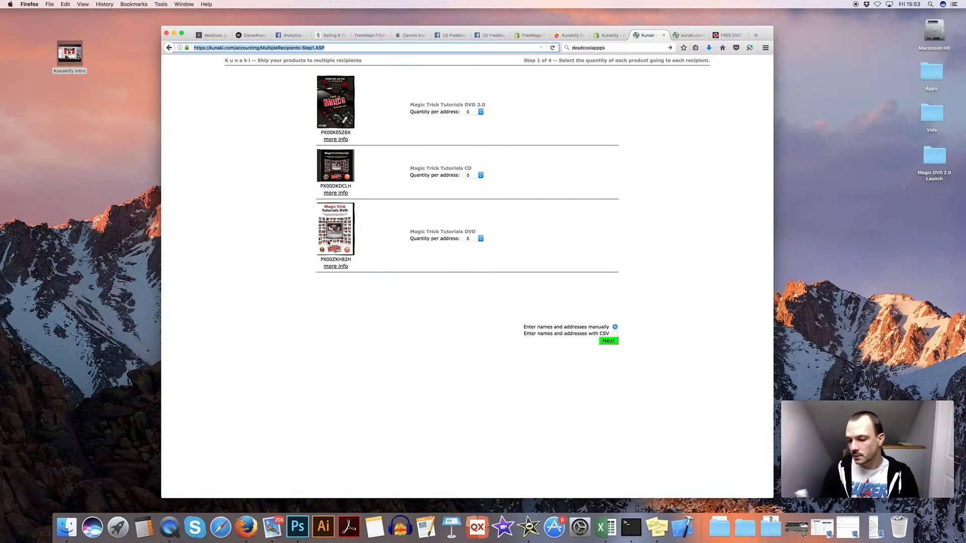
mouse_move(284, 138)
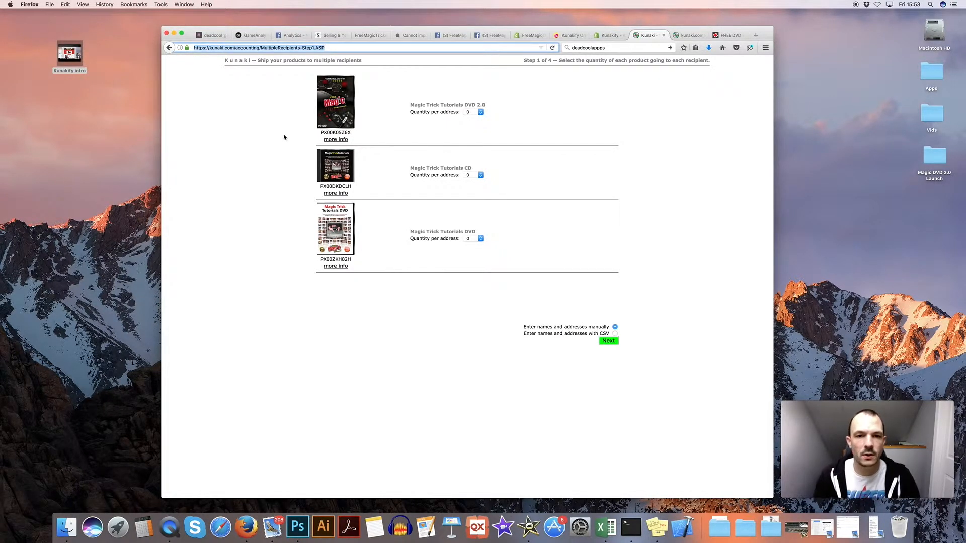
mouse_move(368, 97)
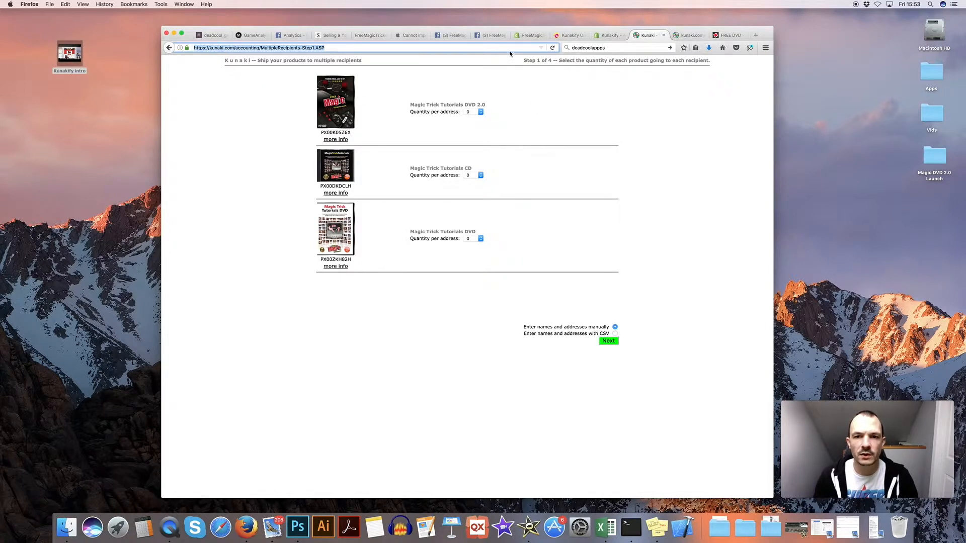
left_click(474, 112)
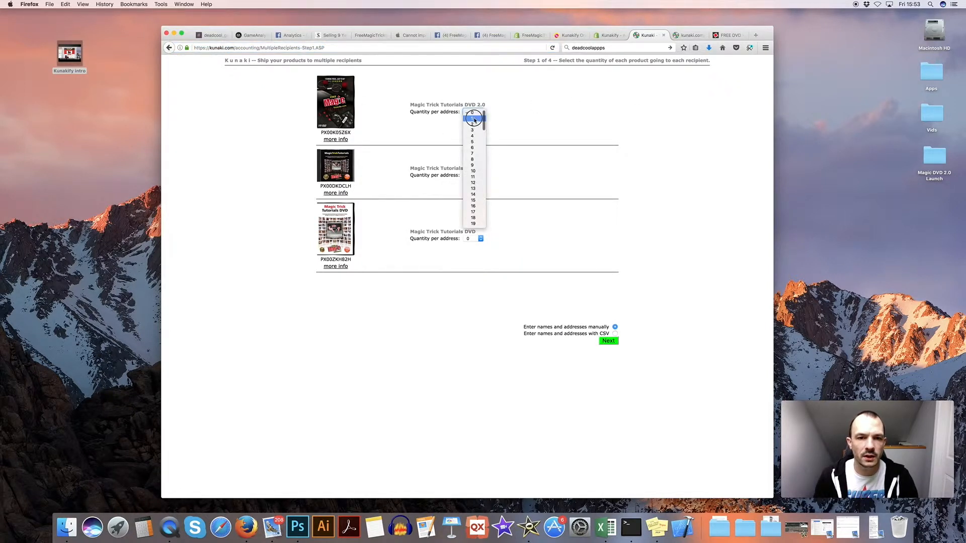
left_click(472, 124)
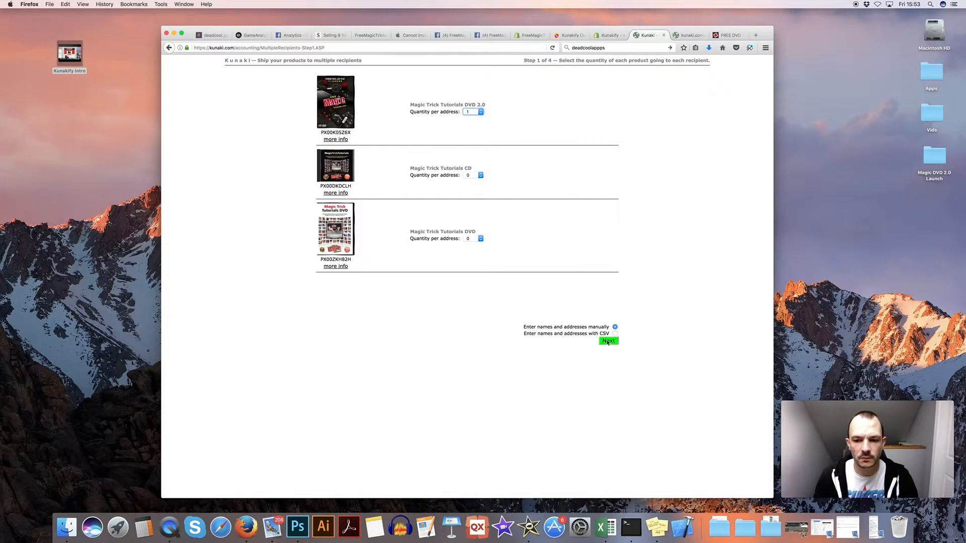
Step: Continue to the recipients step and enter placeholder text 'nsndsn' for the first recipient's name and address fields
left_click(607, 341)
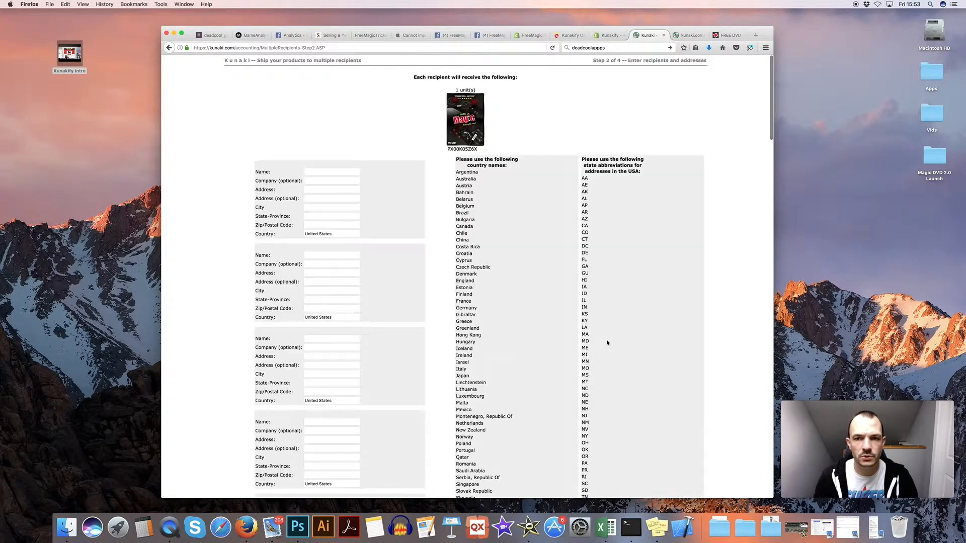
left_click(330, 172)
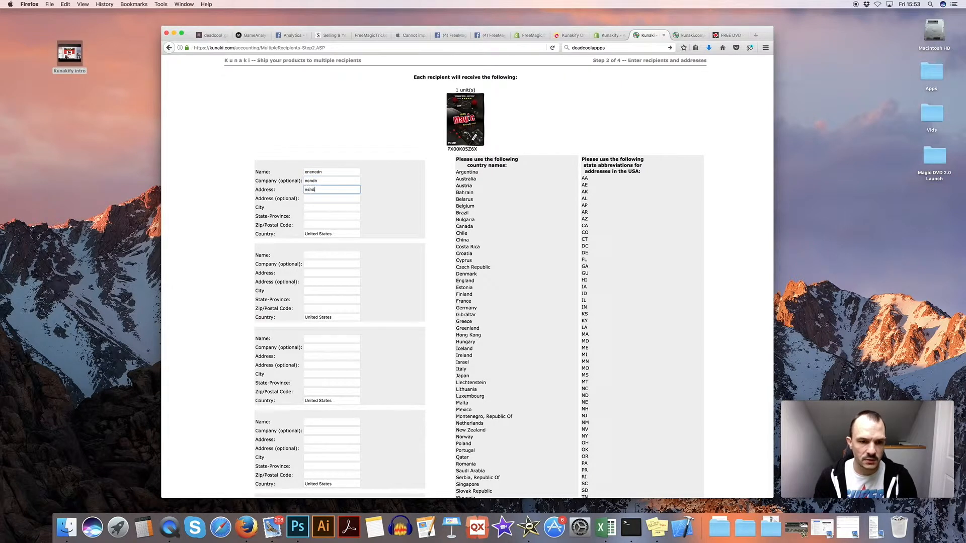
type("nsndsn")
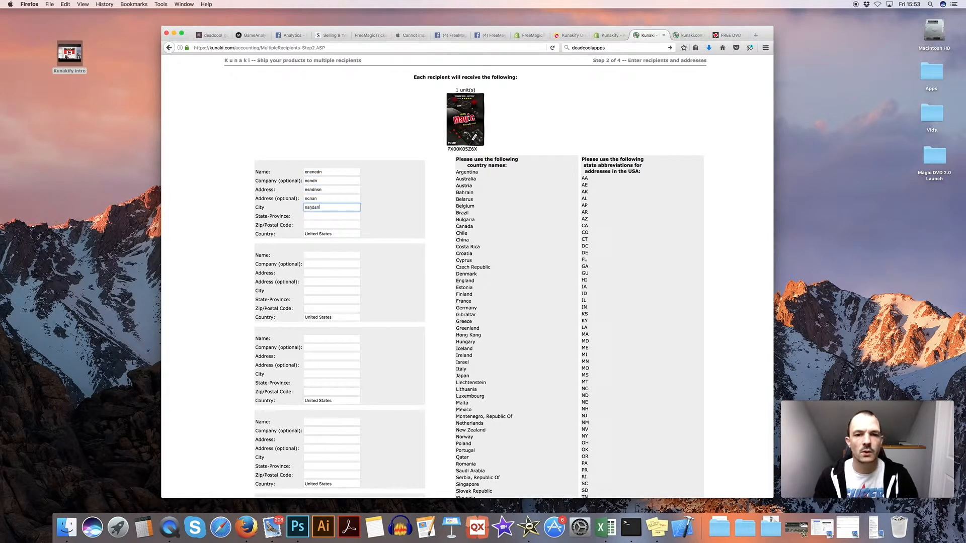
scroll("down", 3)
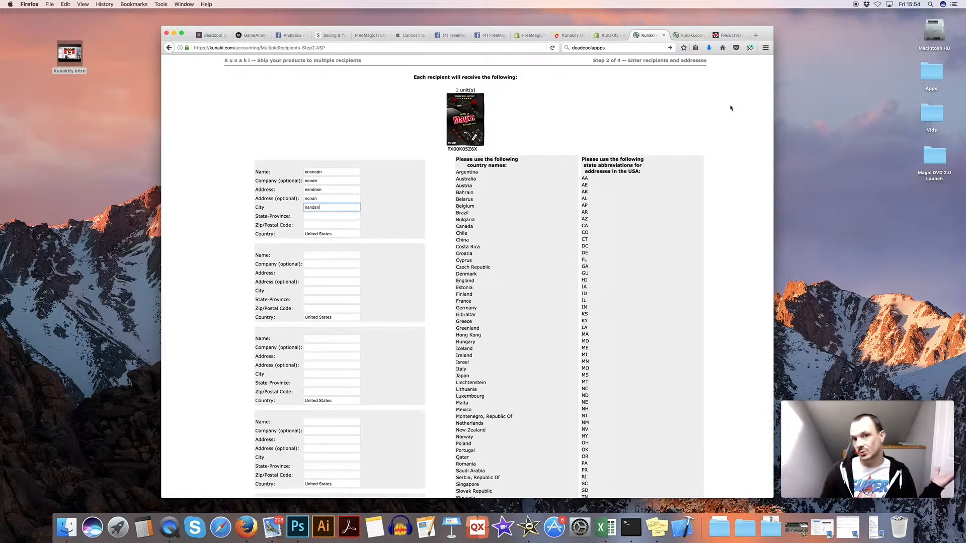
mouse_move(668, 92)
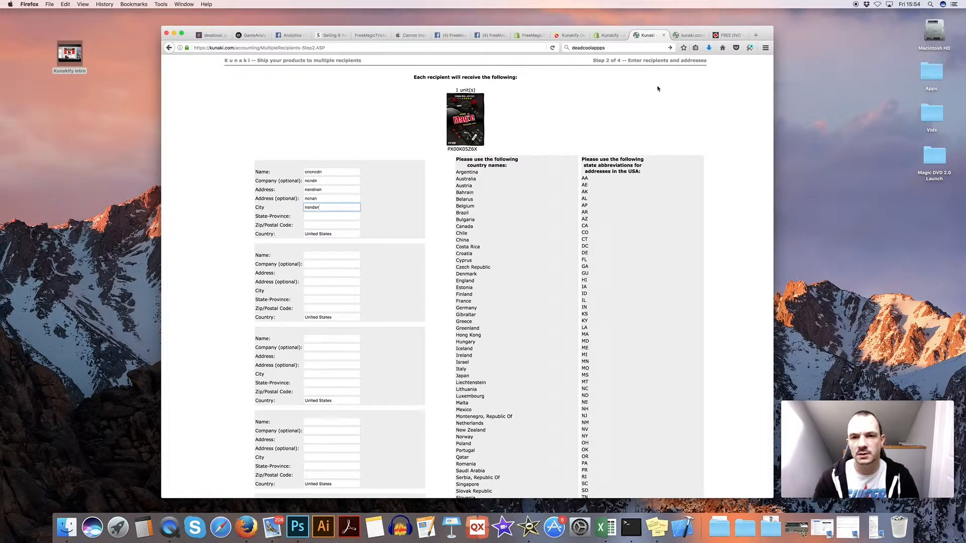
Step: Flip through the Kunakify dashboard, Shopify installed apps, App Store listing and the free DVD storefront
left_click(566, 35)
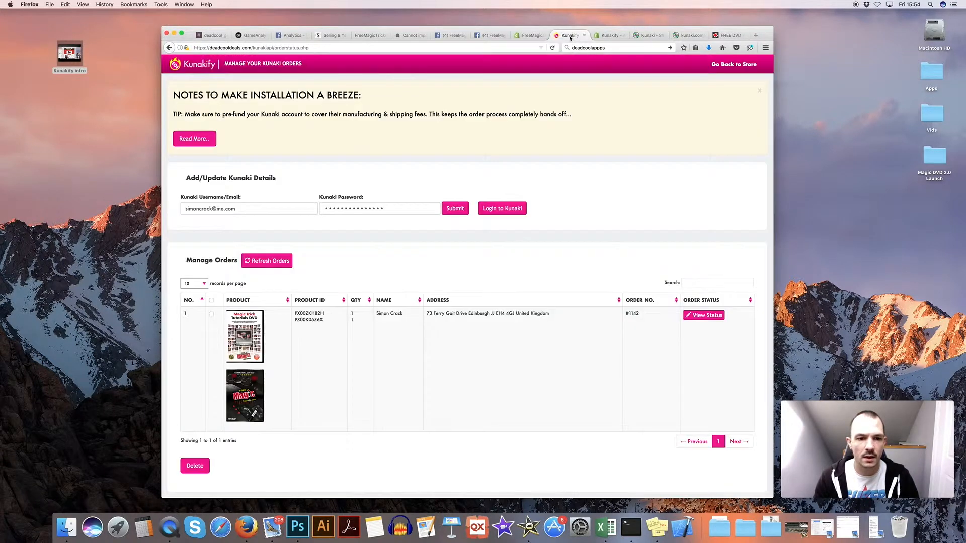
left_click(528, 34)
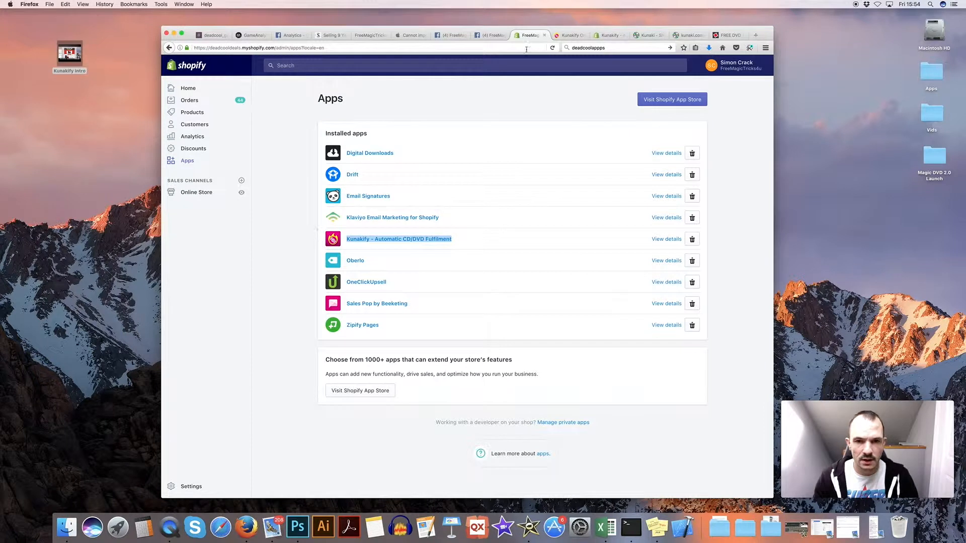
left_click(398, 240)
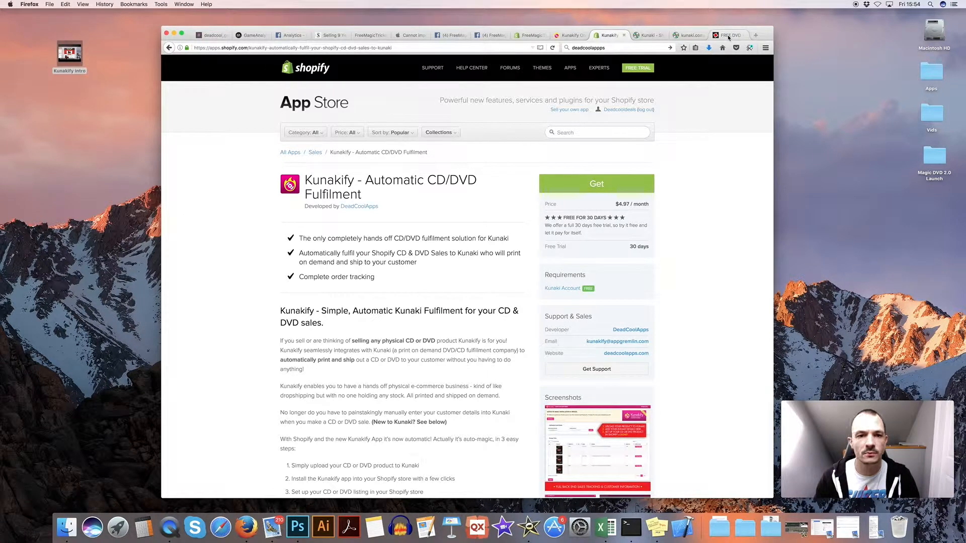
left_click(725, 35)
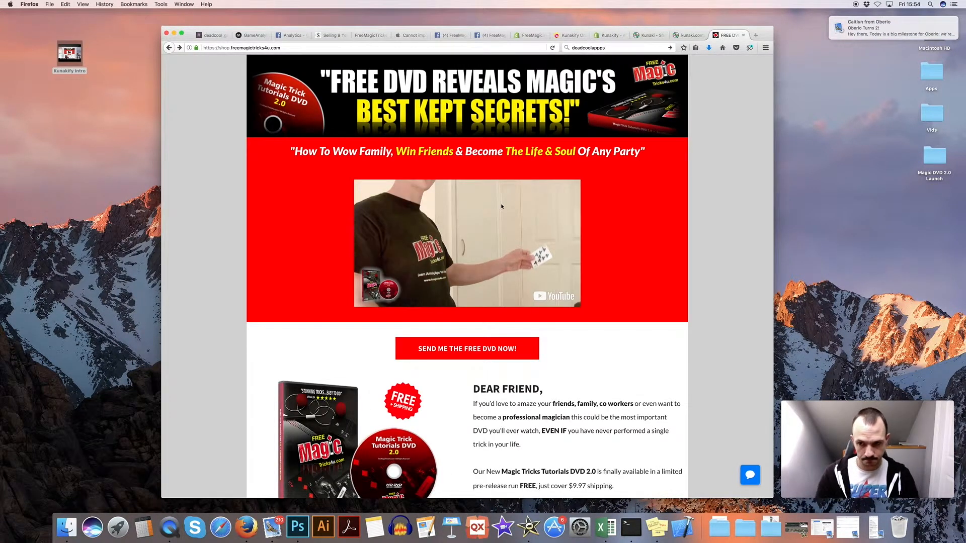
mouse_move(486, 270)
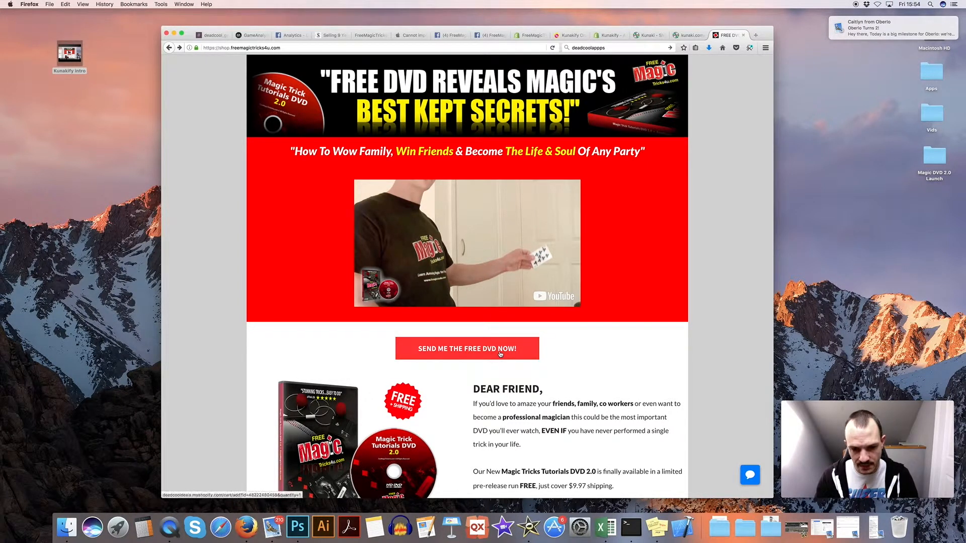
Step: Claim the free Magic Trick Tutorials DVD 2.0 into the cart and return to the Kunakify dashboard
left_click(467, 349)
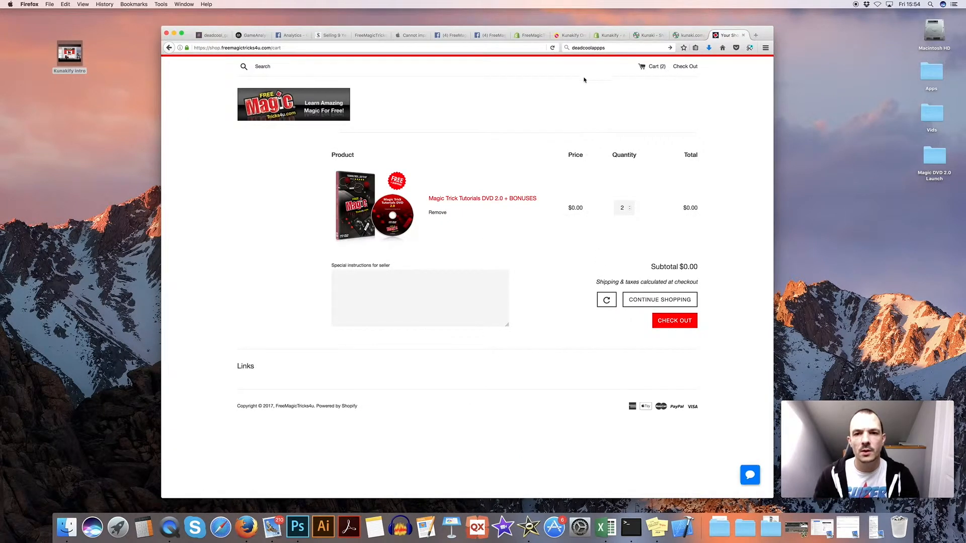
left_click(567, 35)
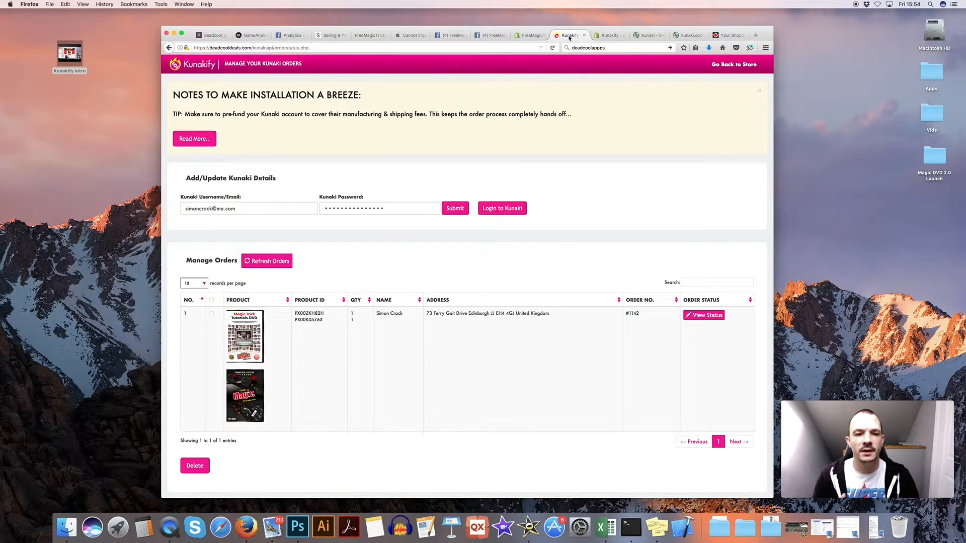
Step: Reload the Manage Kunaki Orders page and refresh the order list showing the one DVD order
left_click(526, 35)
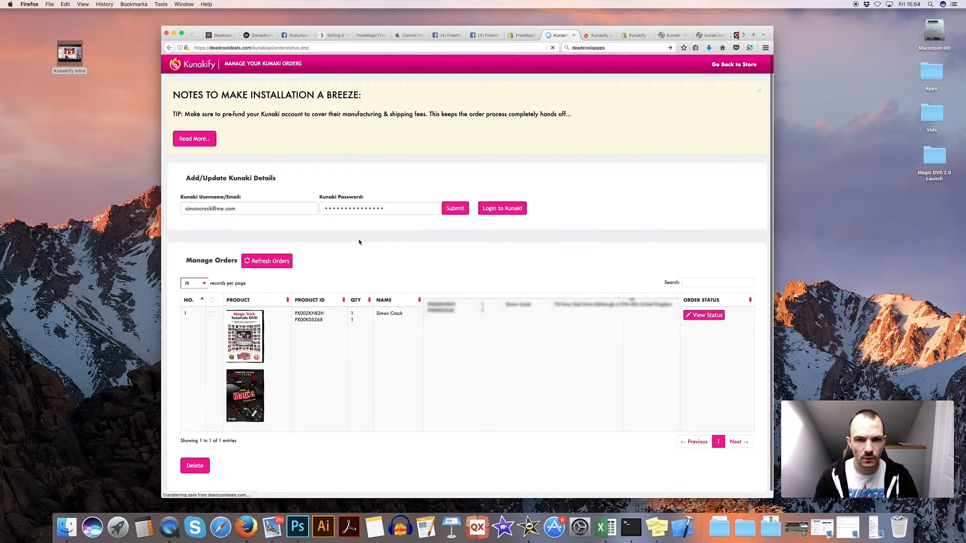
scroll("up", 3)
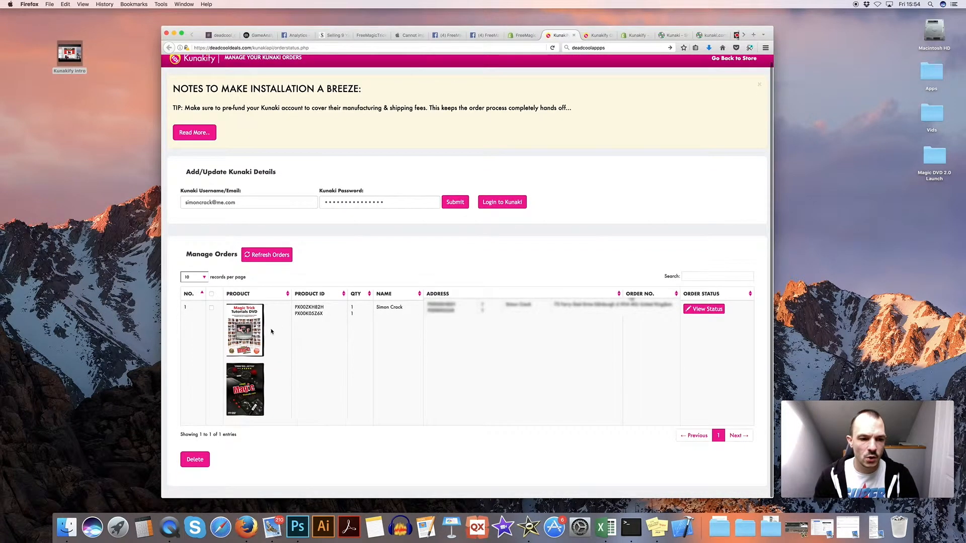
left_click(266, 254)
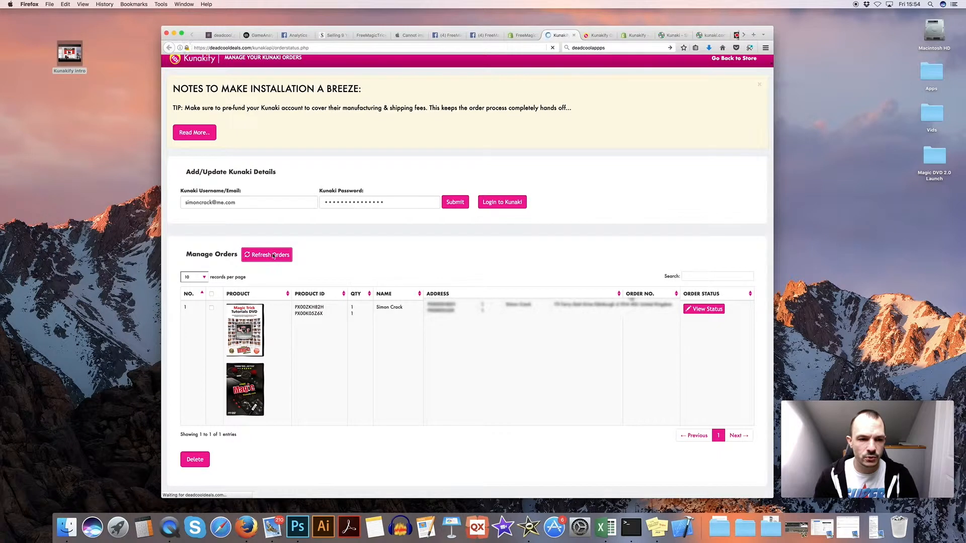
left_click(266, 255)
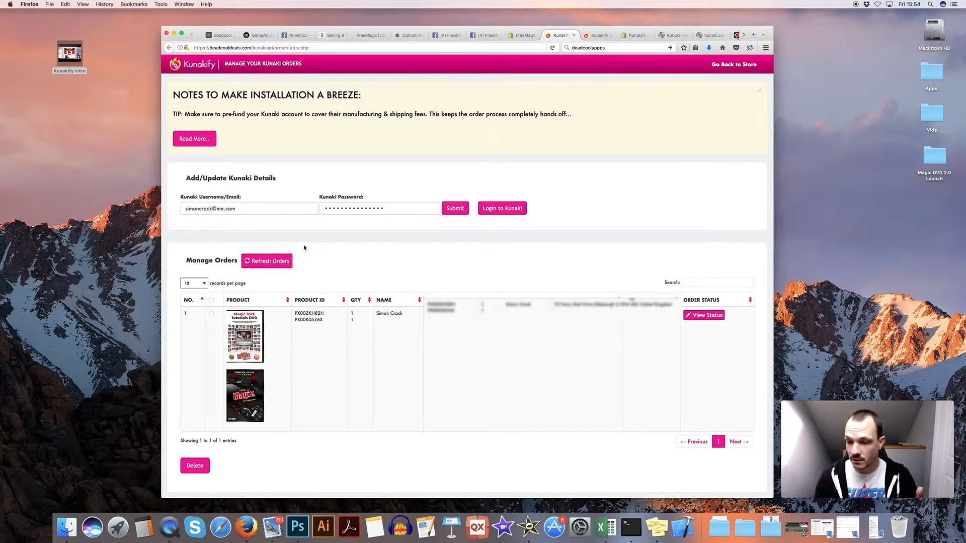
mouse_move(304, 213)
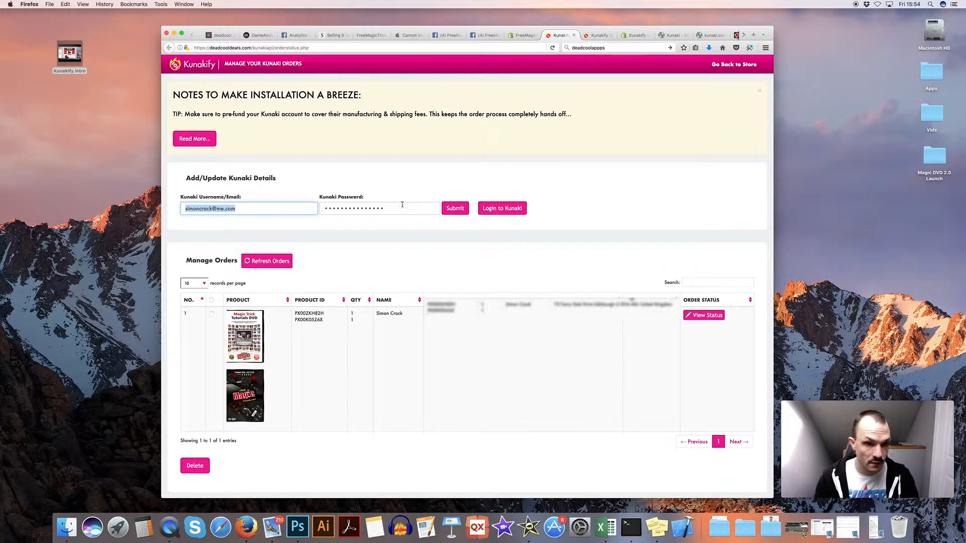
mouse_move(403, 213)
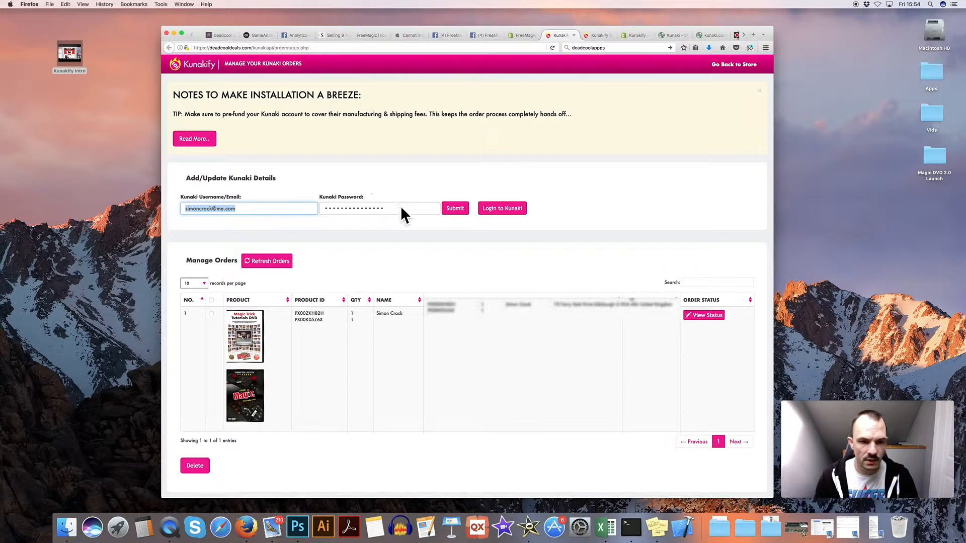
mouse_move(300, 254)
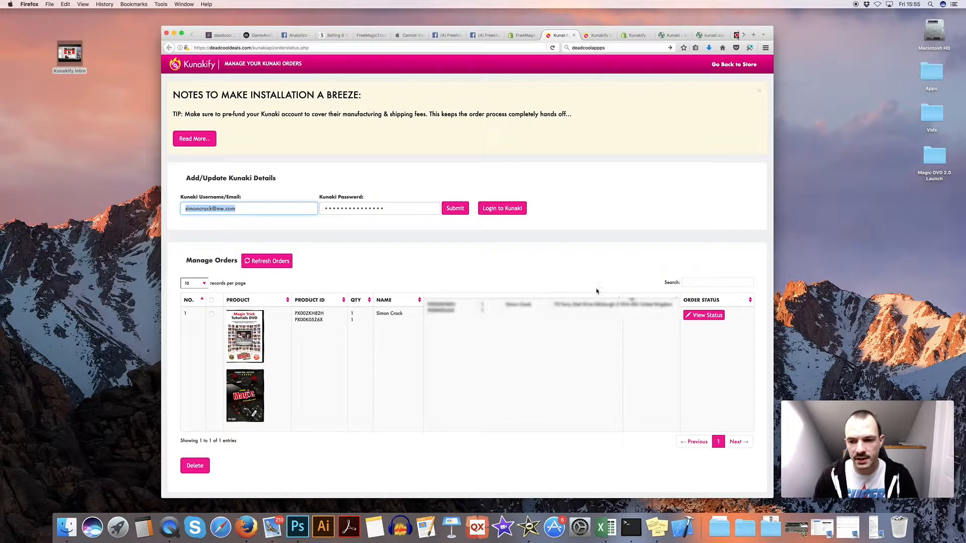
Step: View the order's pending status with no tracking number, return to the order list, then go to Login to Kunaki
left_click(704, 315)
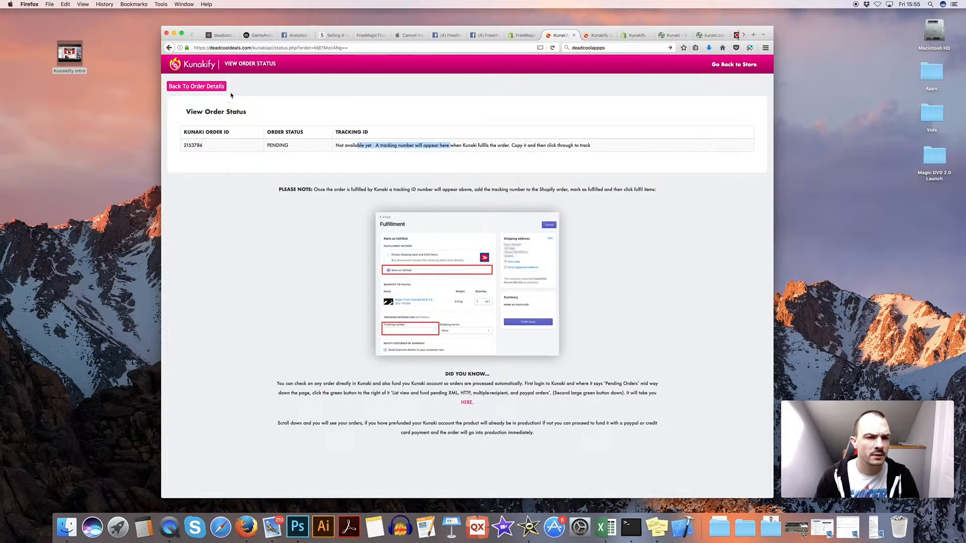
left_click(196, 86)
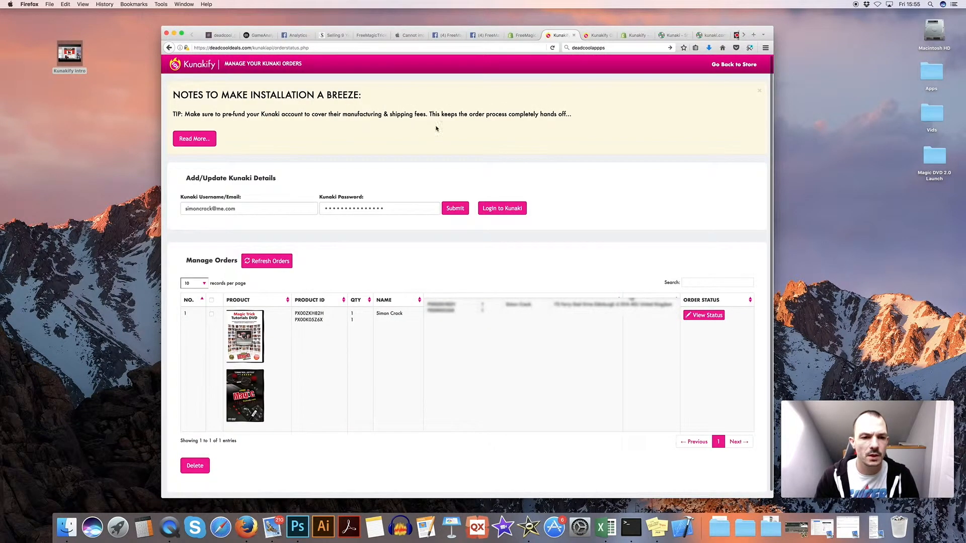
mouse_move(425, 144)
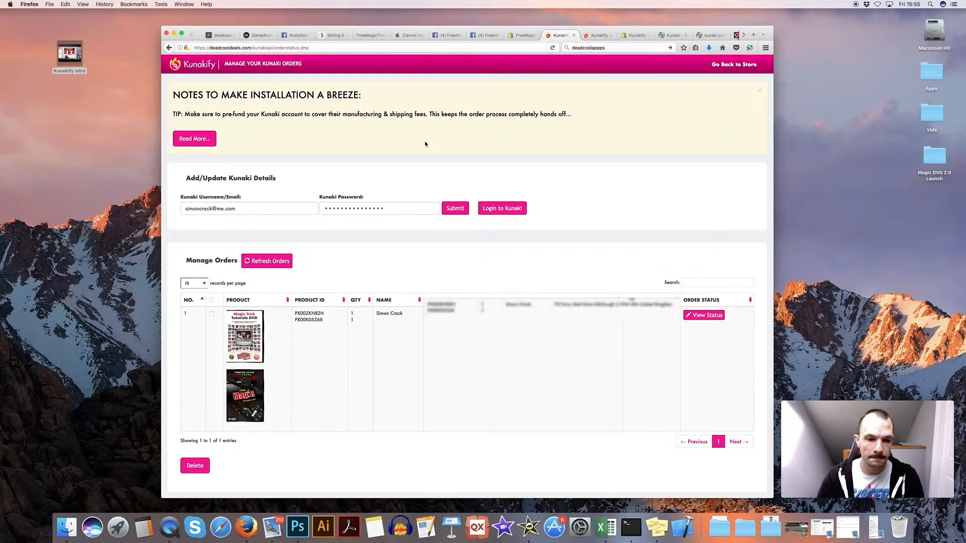
mouse_move(362, 262)
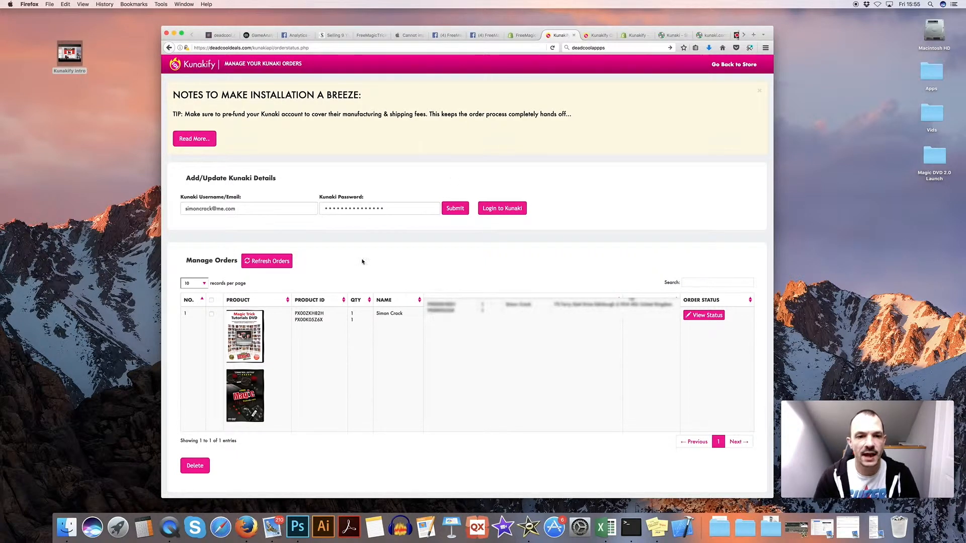
mouse_move(363, 257)
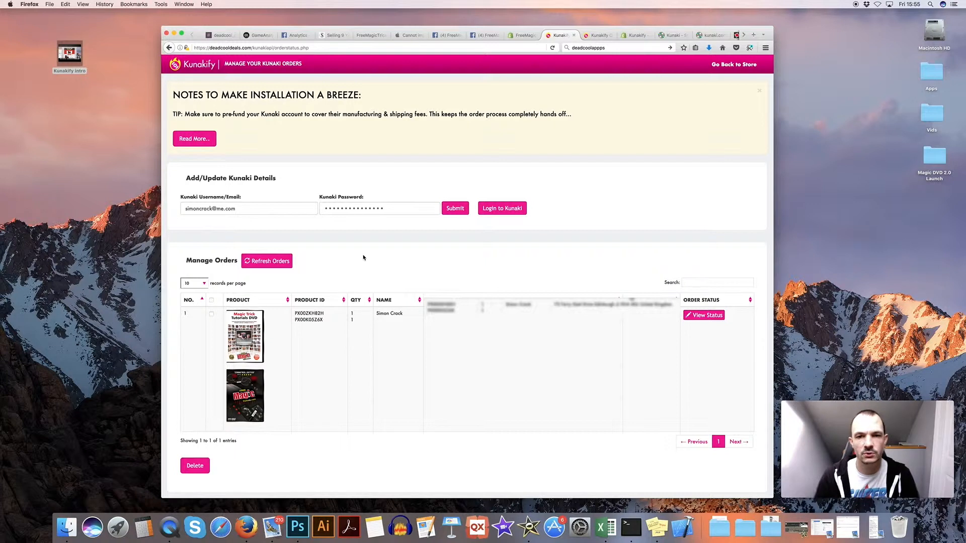
mouse_move(484, 194)
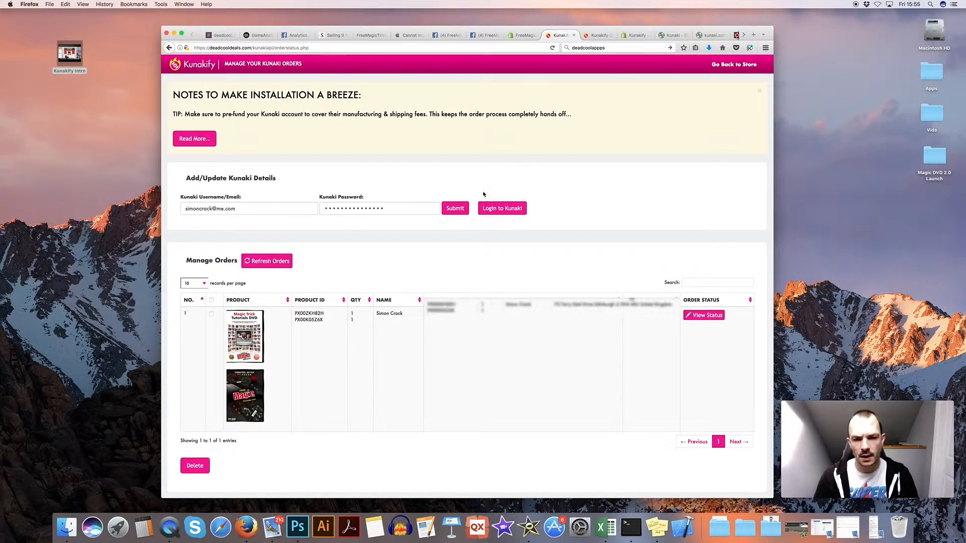
mouse_move(481, 196)
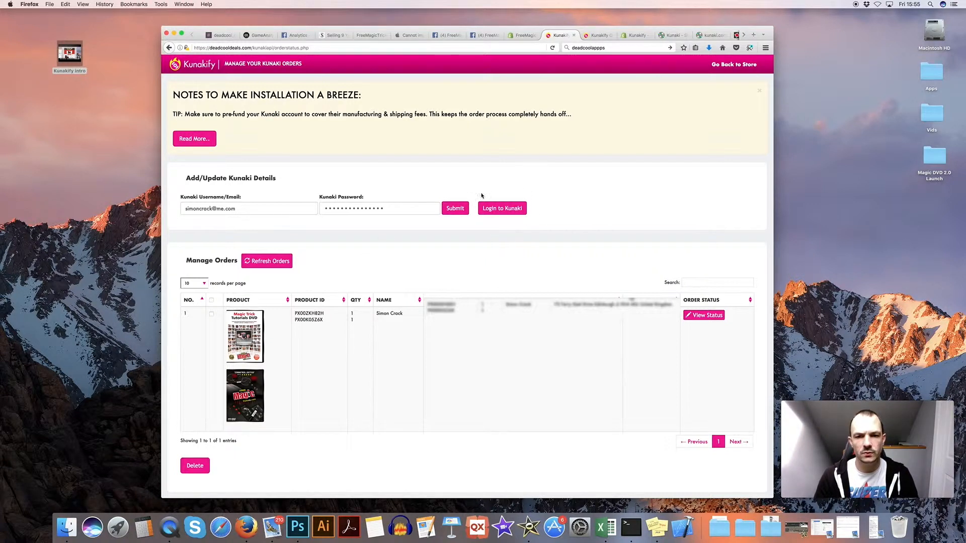
mouse_move(502, 207)
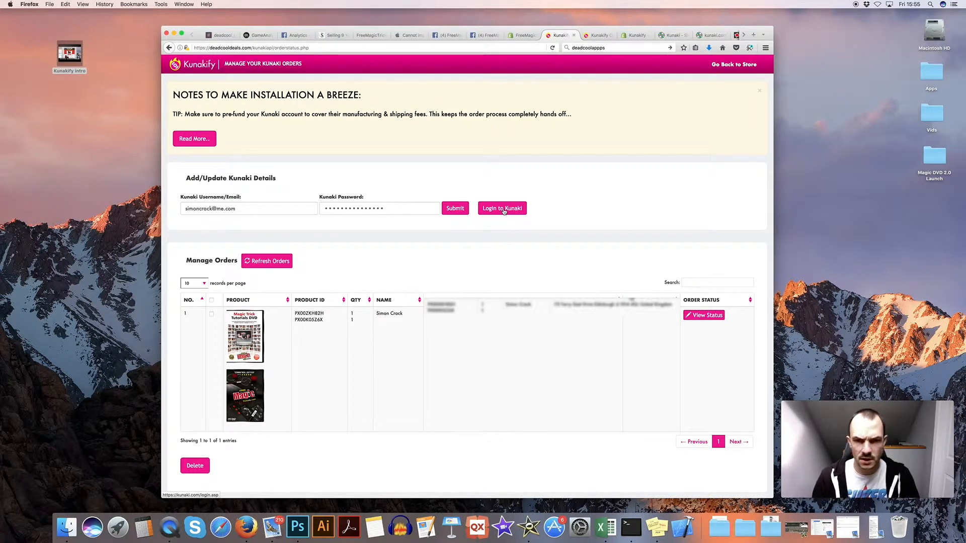
left_click(501, 208)
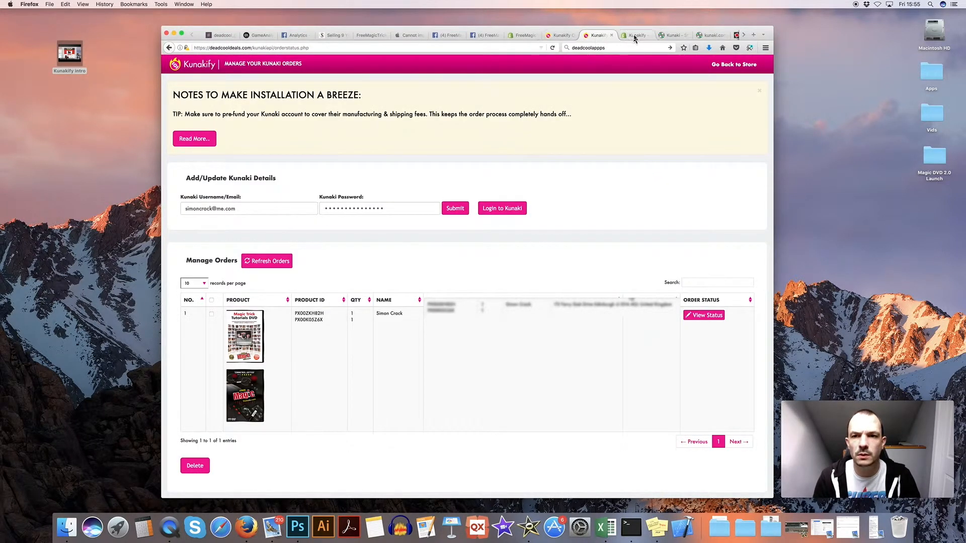
Step: Show the Kunakify - Automatic CD/DVD Fulfilment listing with $4.97/month and a 30-day free trial
left_click(635, 36)
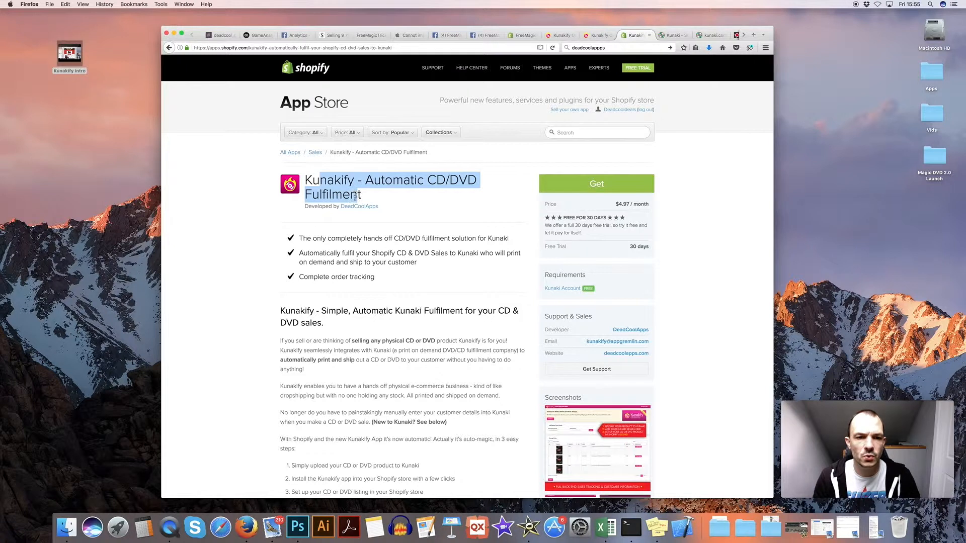
left_click(401, 192)
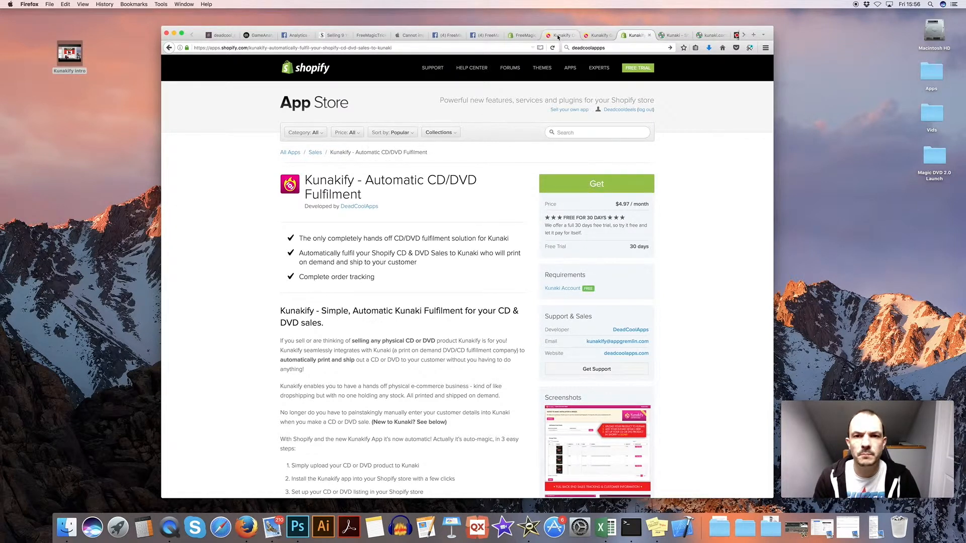
Step: Show the Shopify installed apps list including Kunakify, flipping past the dashboard and App Store tabs
left_click(520, 36)
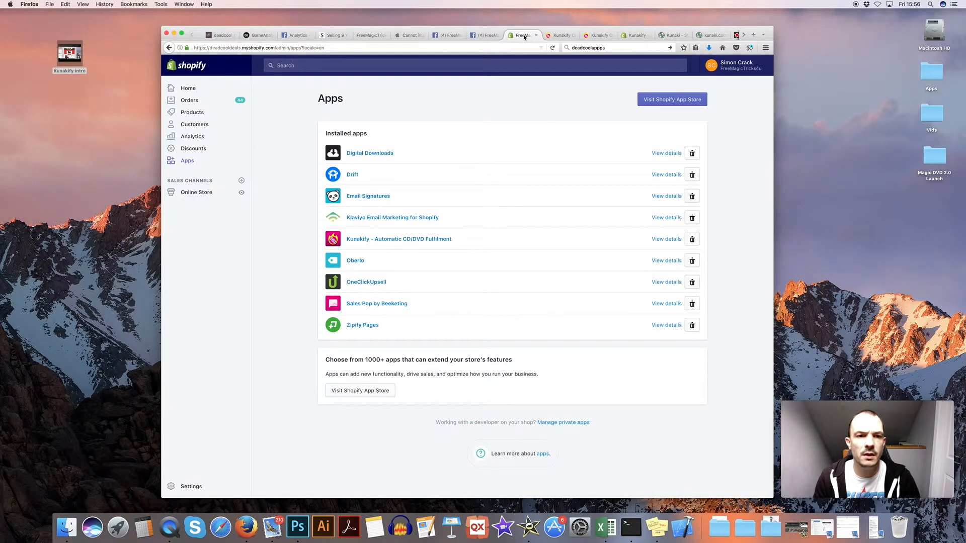
mouse_move(674, 112)
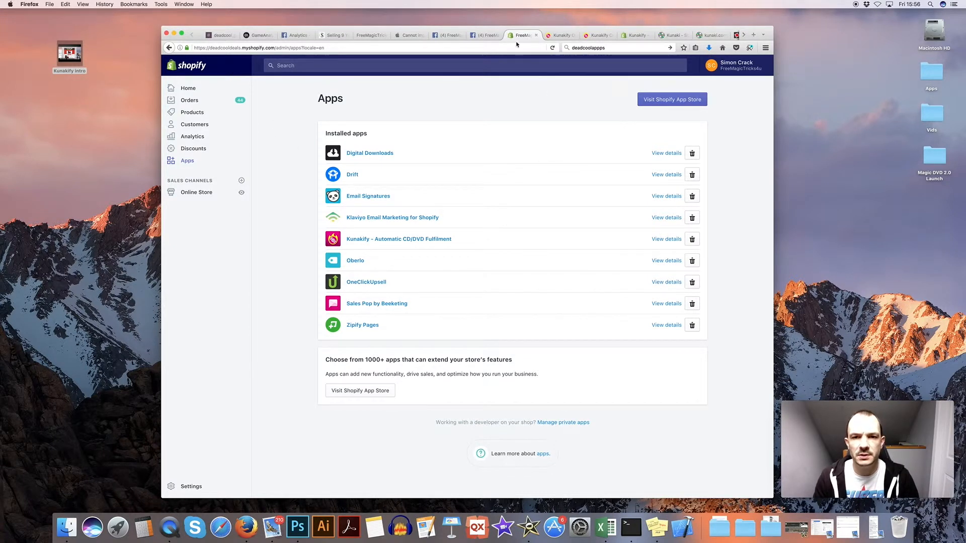
left_click(559, 34)
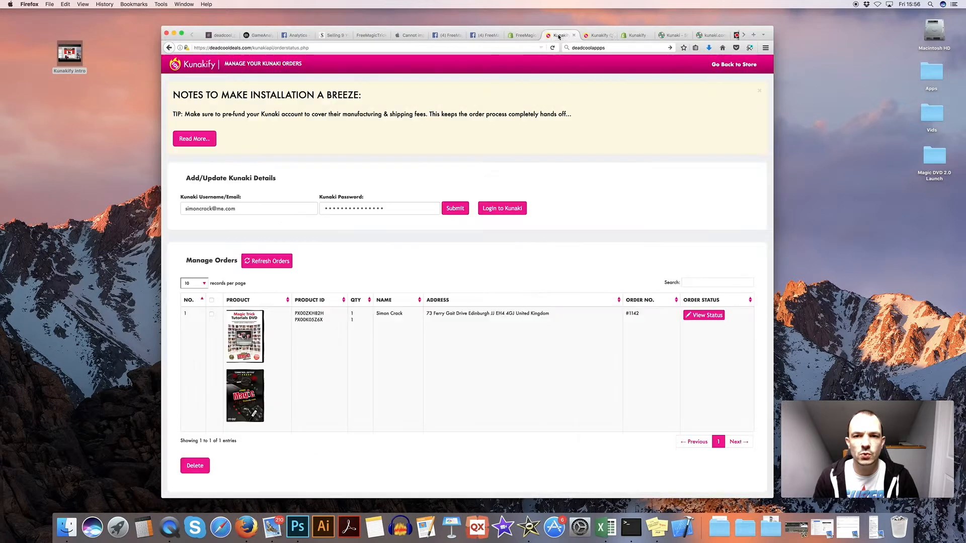
left_click(635, 35)
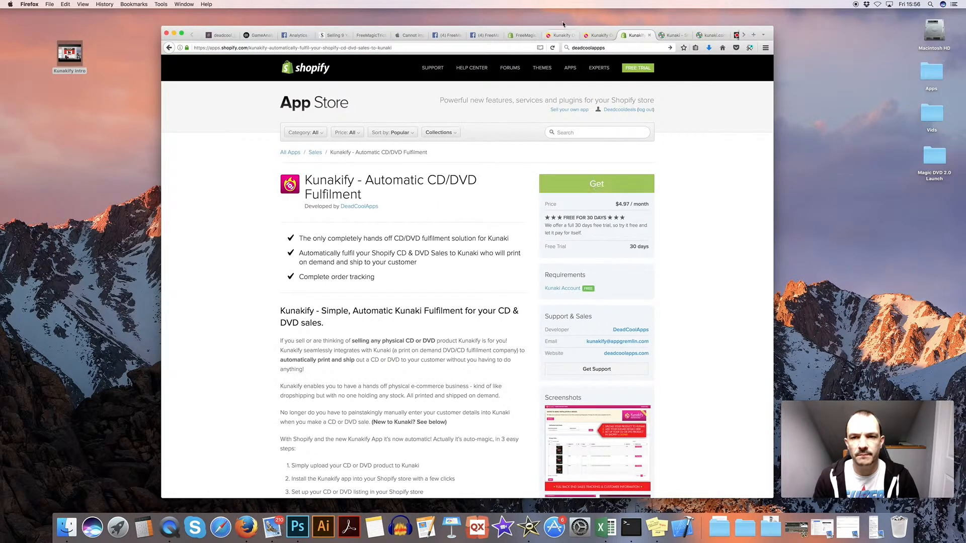
left_click(521, 35)
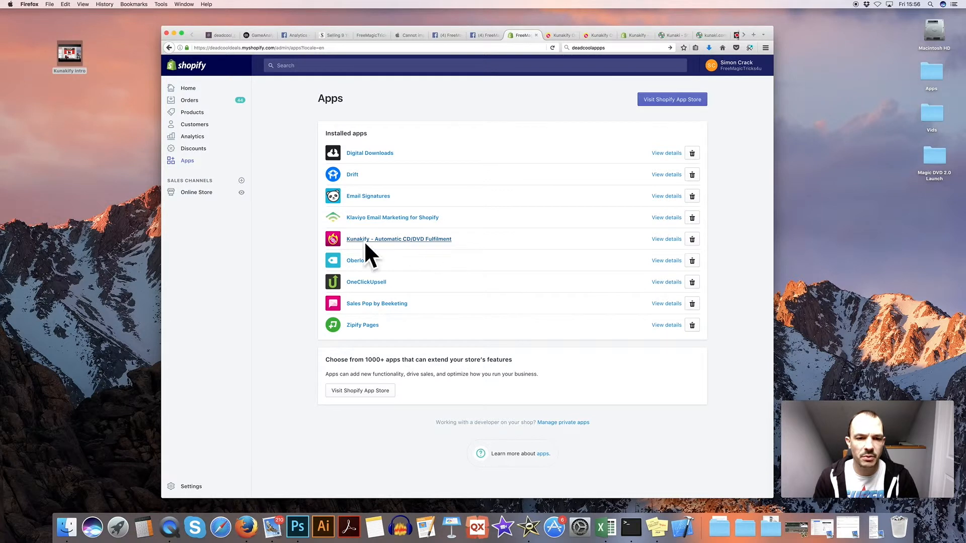
mouse_move(299, 251)
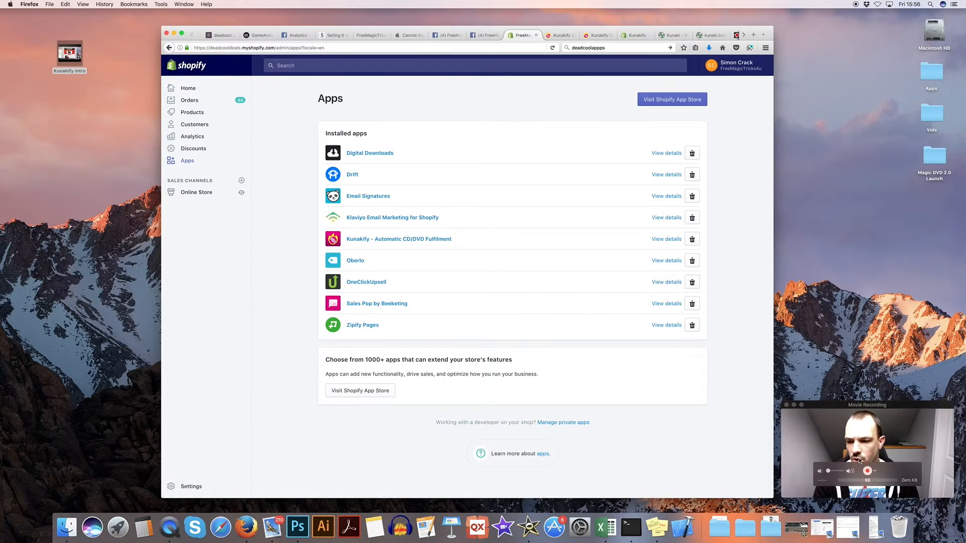
mouse_move(196, 191)
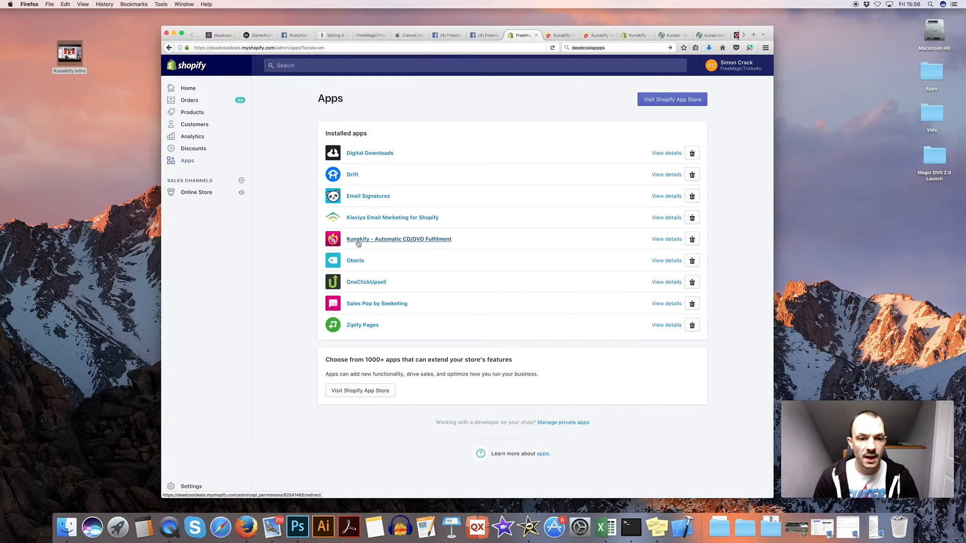
mouse_move(271, 228)
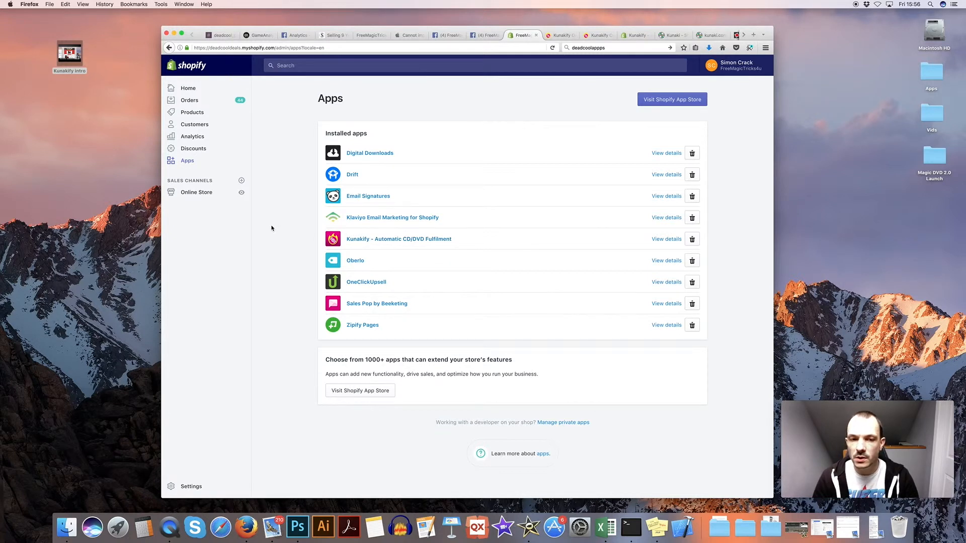